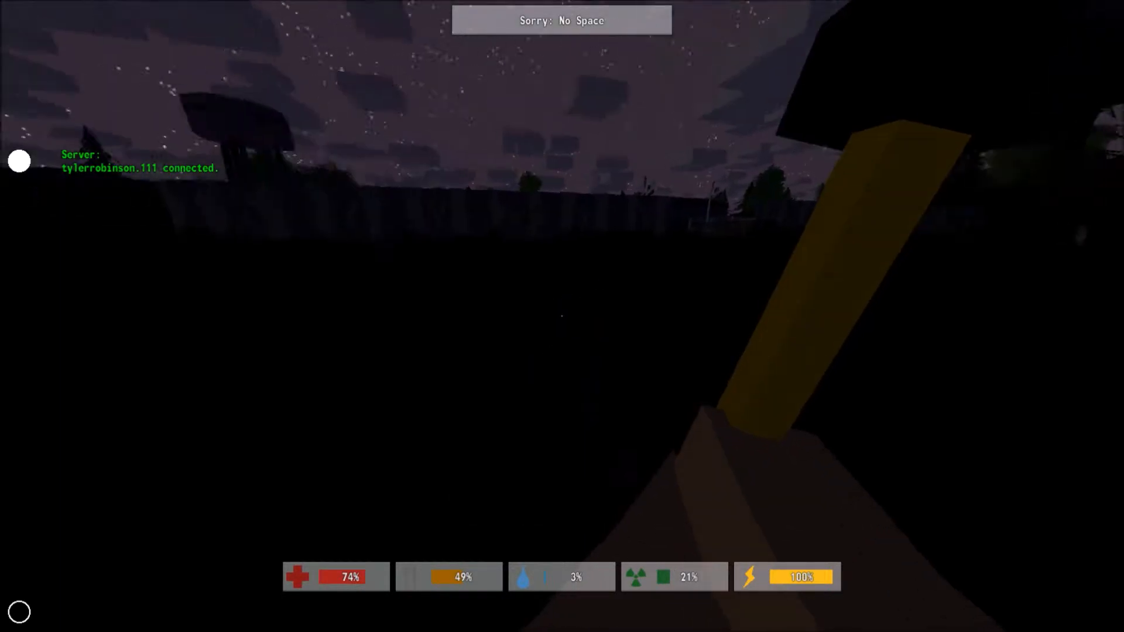
Switch to night vision and pick up the Dressing lying near the fence
key(i)
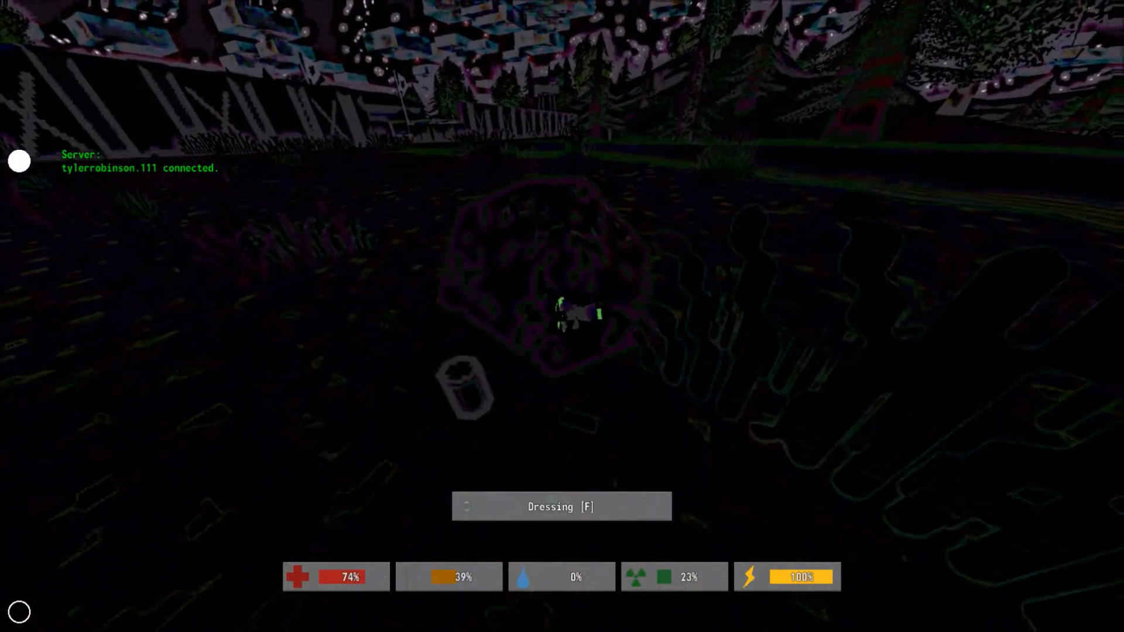
key(f)
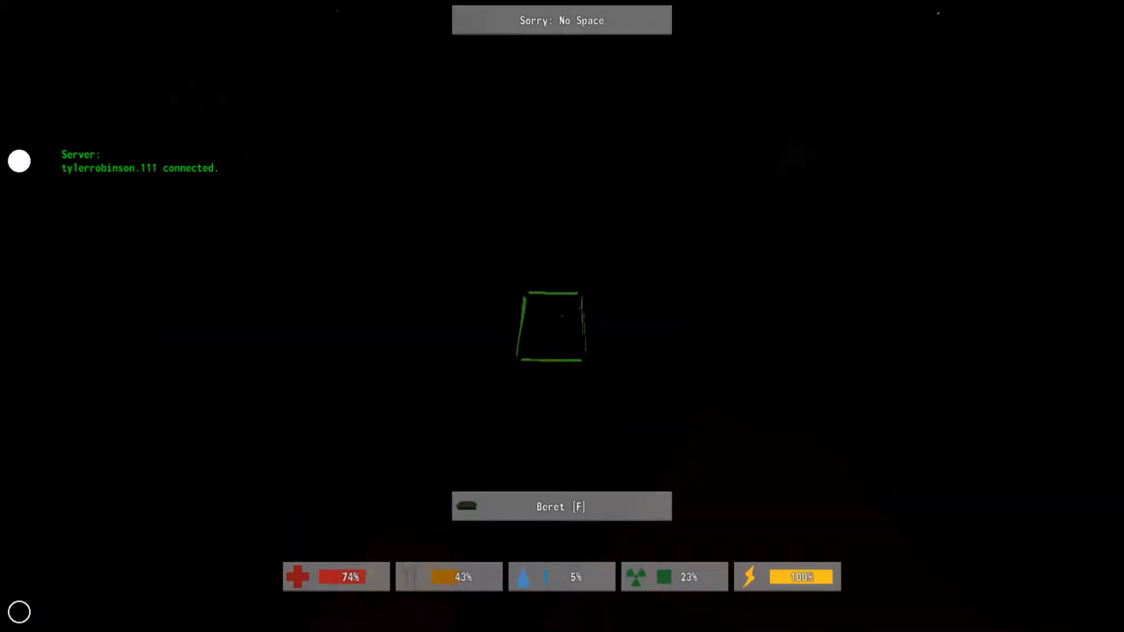
Take the green beret, equip it, and review the Dressing stack in the backpack
key(i)
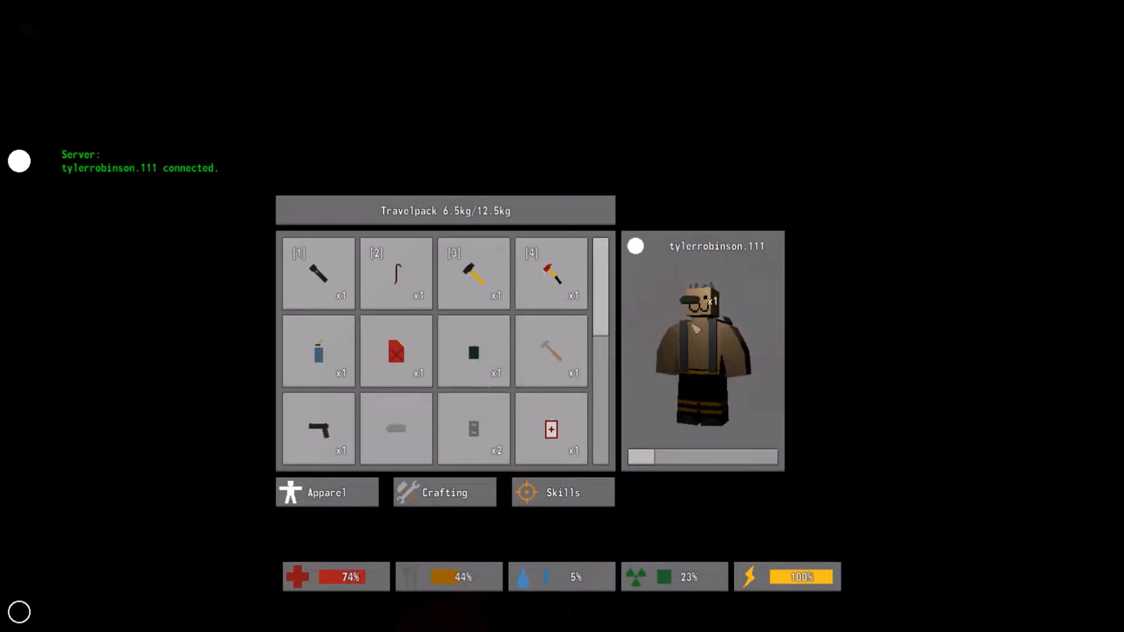
key(Tab)
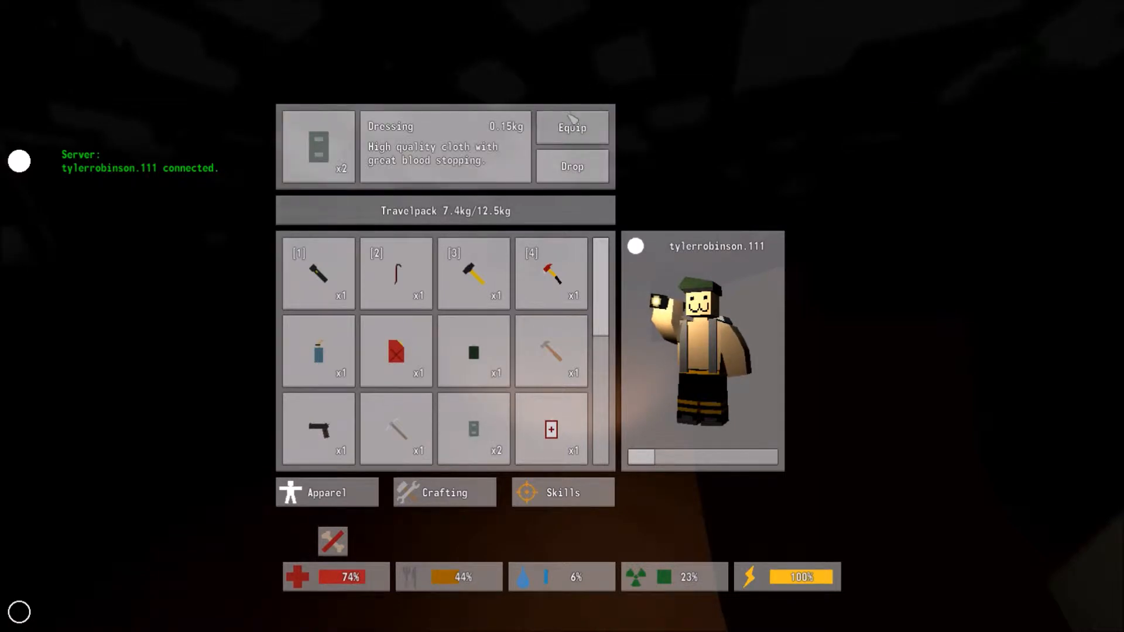
key(Tab)
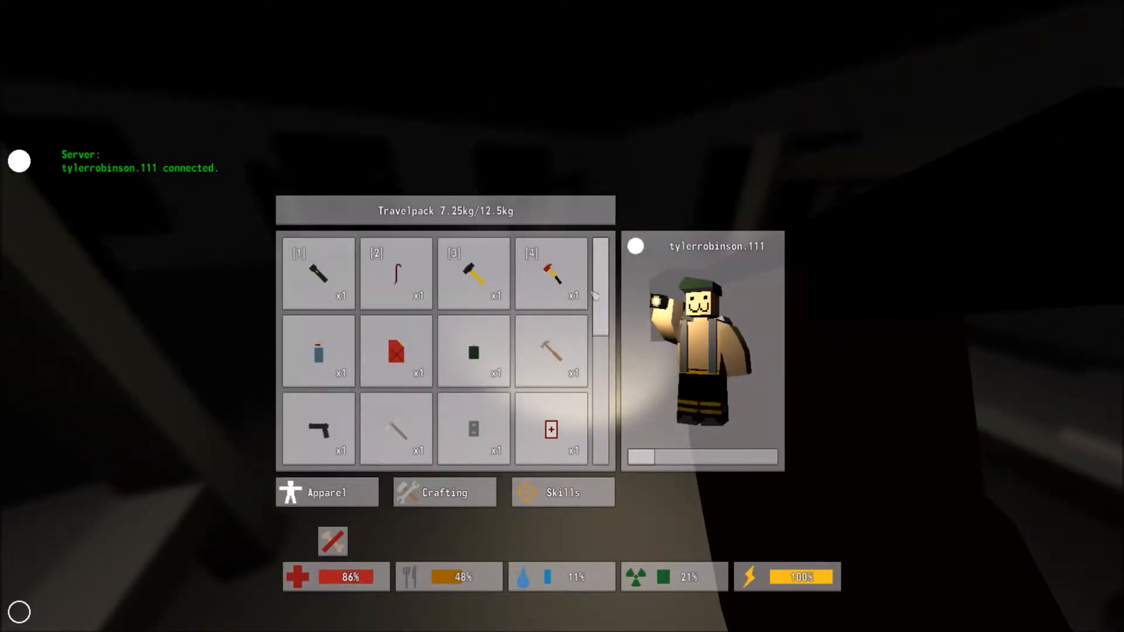
Close the inventory with the pistol ready and grab the Pick inside the building
click(548, 349)
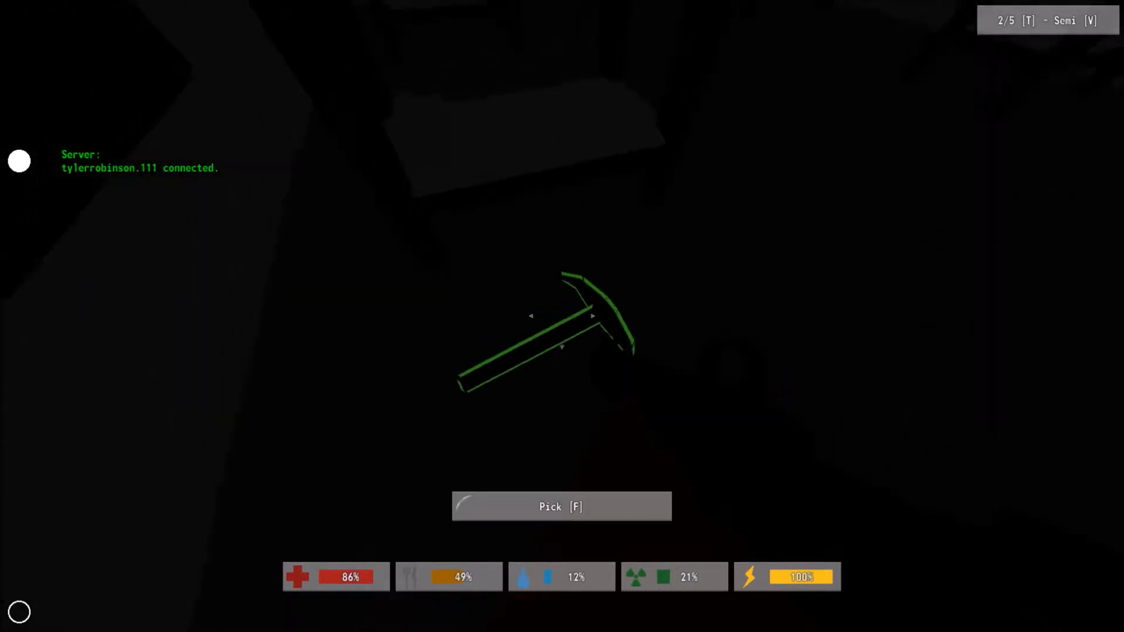
key(f)
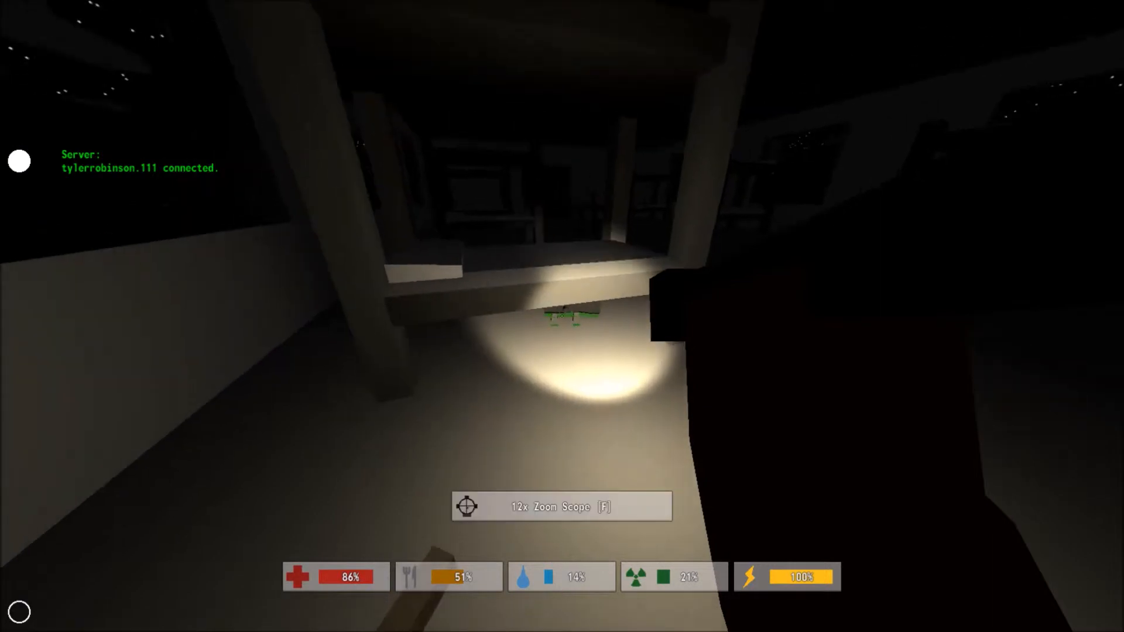
Fire the semi-automatic gun into the night, dropping the magazine from 2/5 to 1/5
click(560, 507)
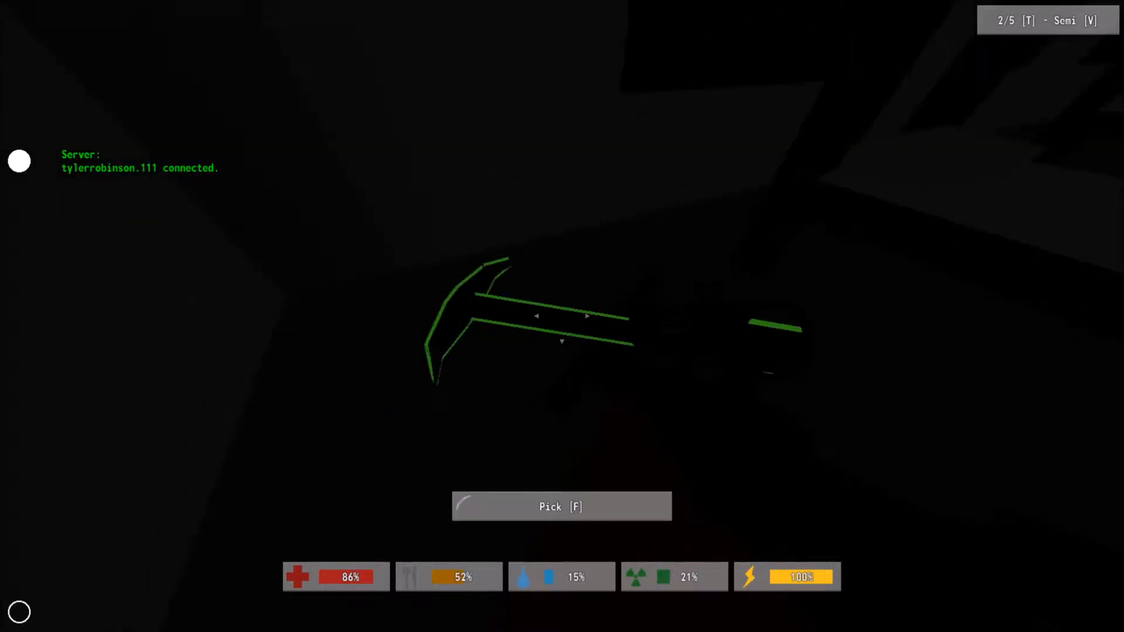
key(f)
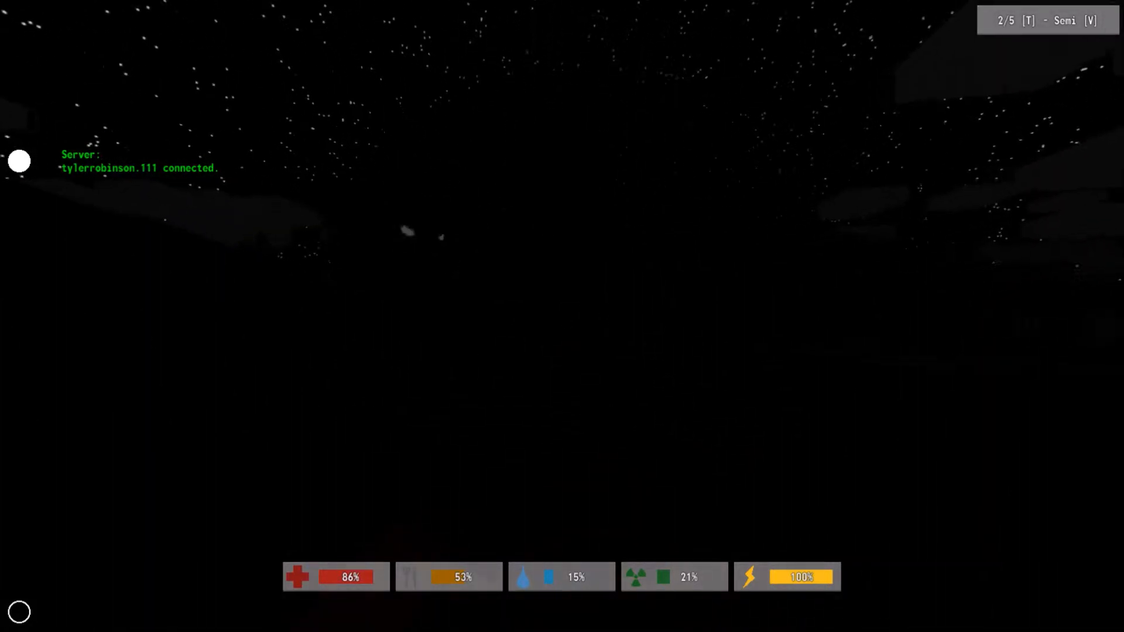
click(562, 317)
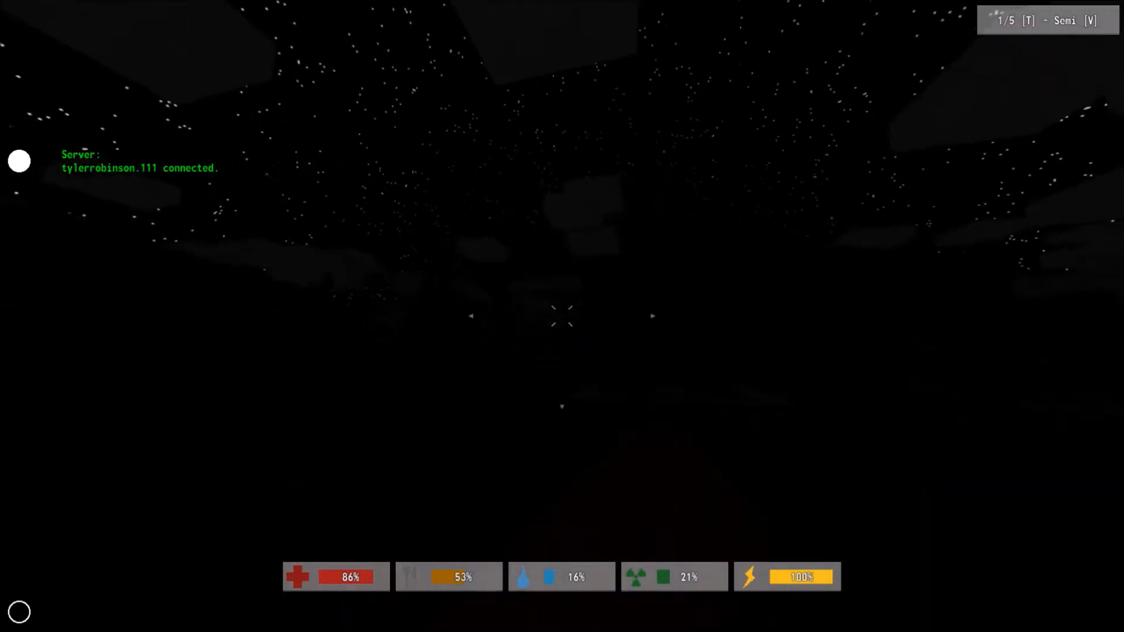
click(562, 318)
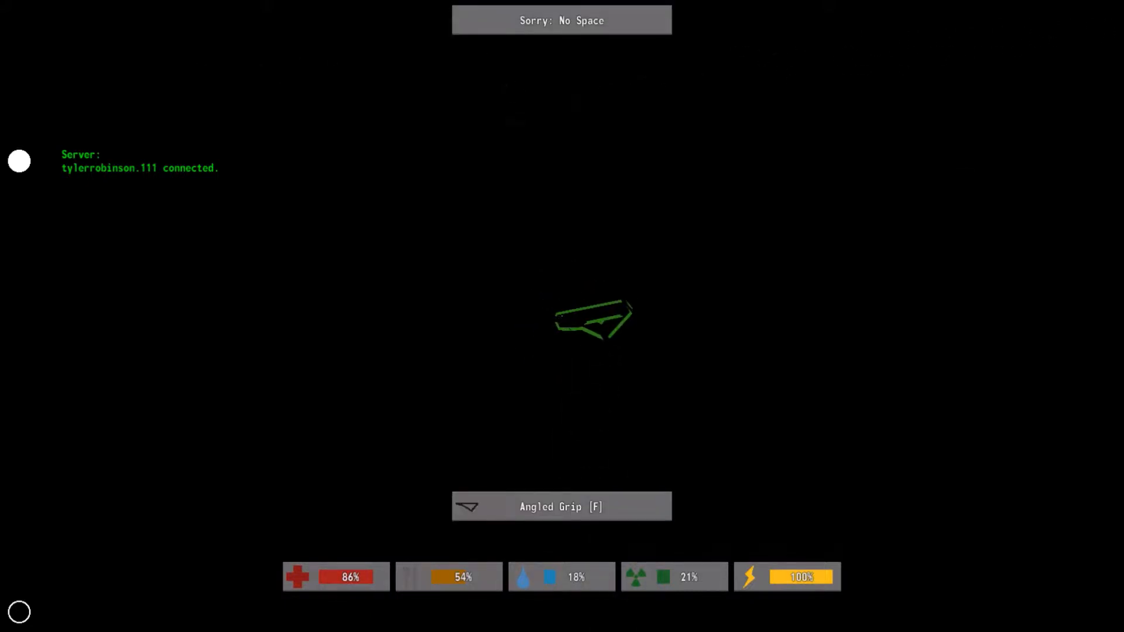
key(Tab)
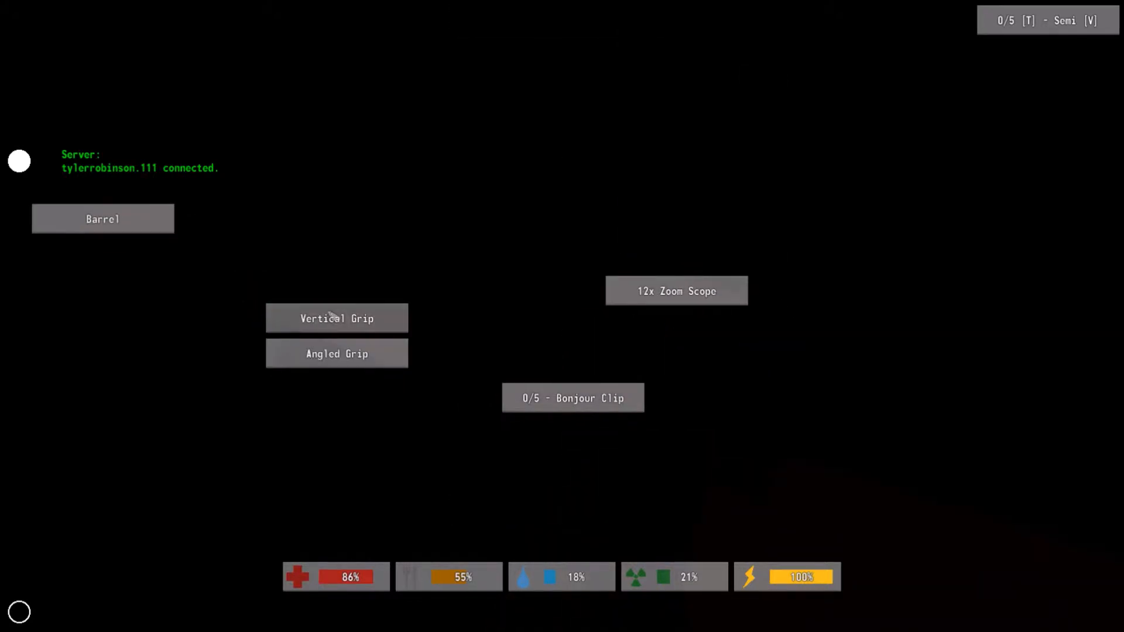
mouse_move(337, 366)
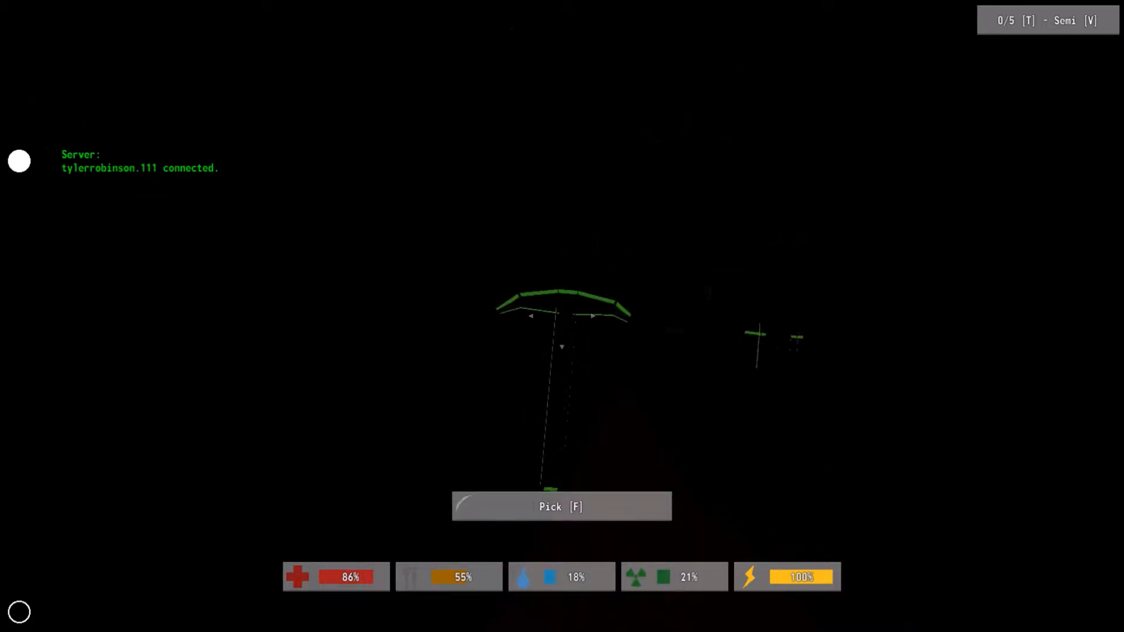
Grab the nearby Pick and move through the dark toward the green chemlight
key(f)
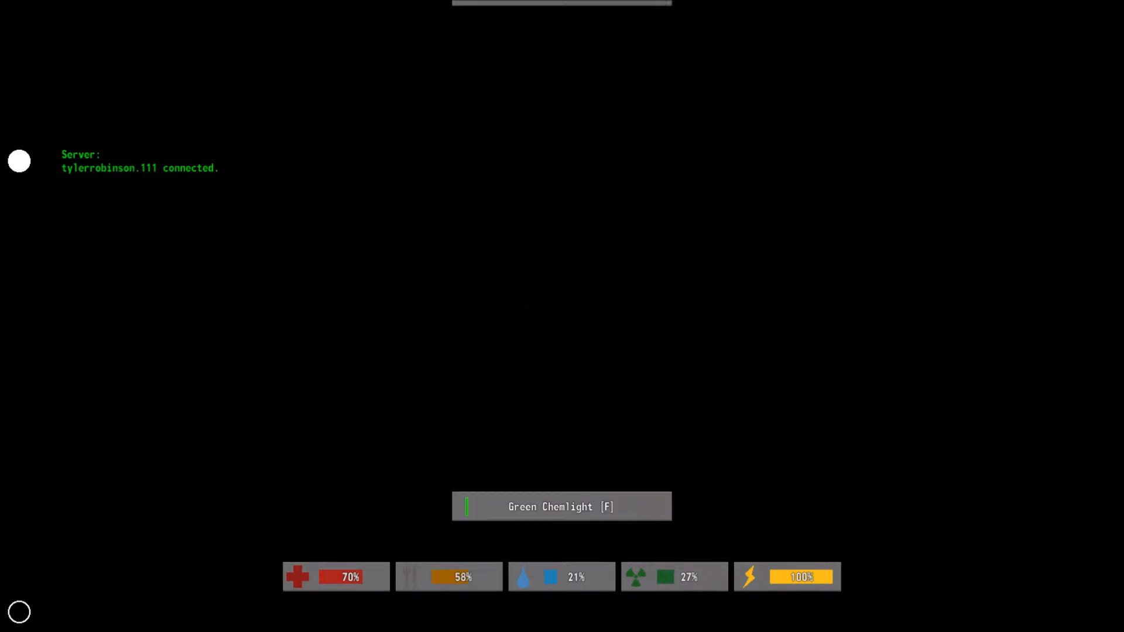
Pick up the green chemlight and search the floor for the military bullets
key(f)
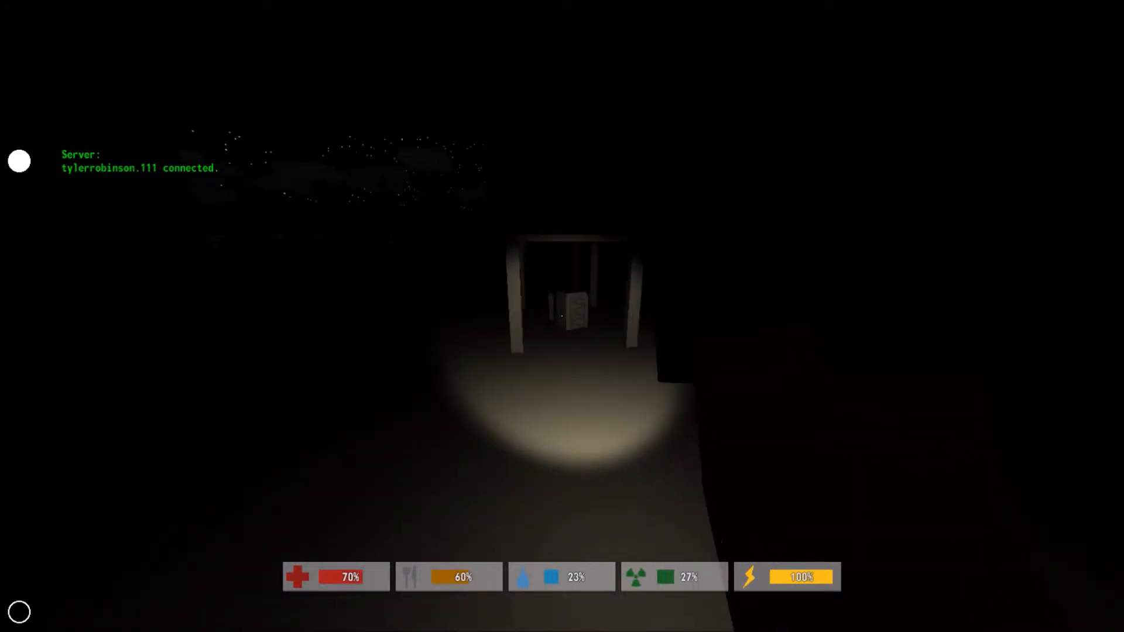
mouse_move(550, 315)
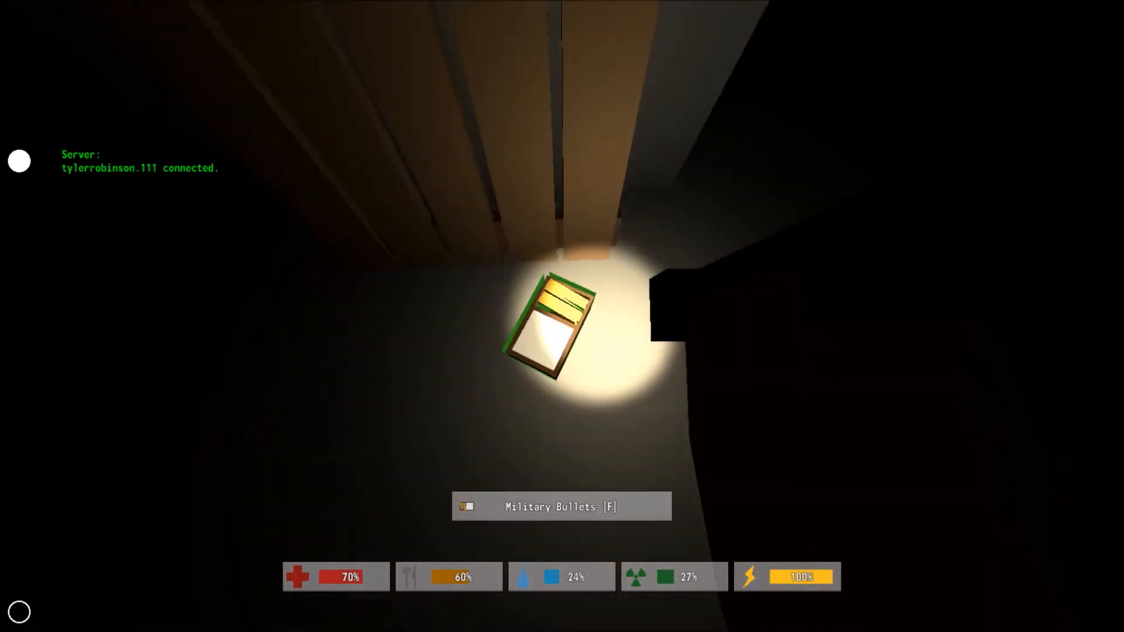
Collect the military bullets and review the travelpack at 6.6 of 12.5 kg
key(f)
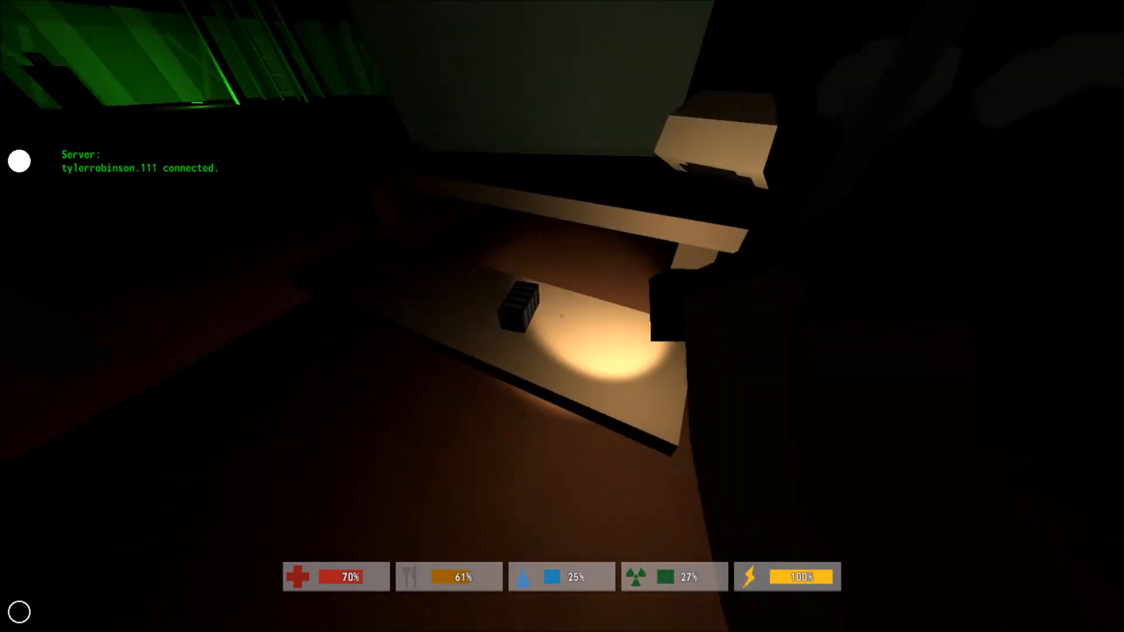
click(519, 311)
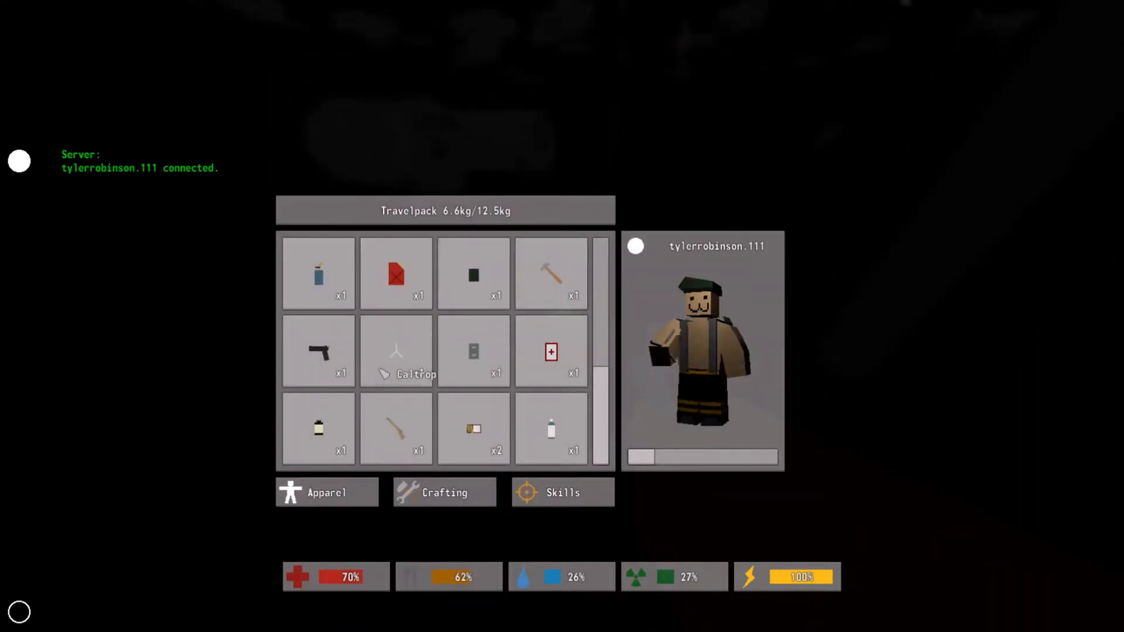
Close the inventory and walk out of the building into the night
click(396, 352)
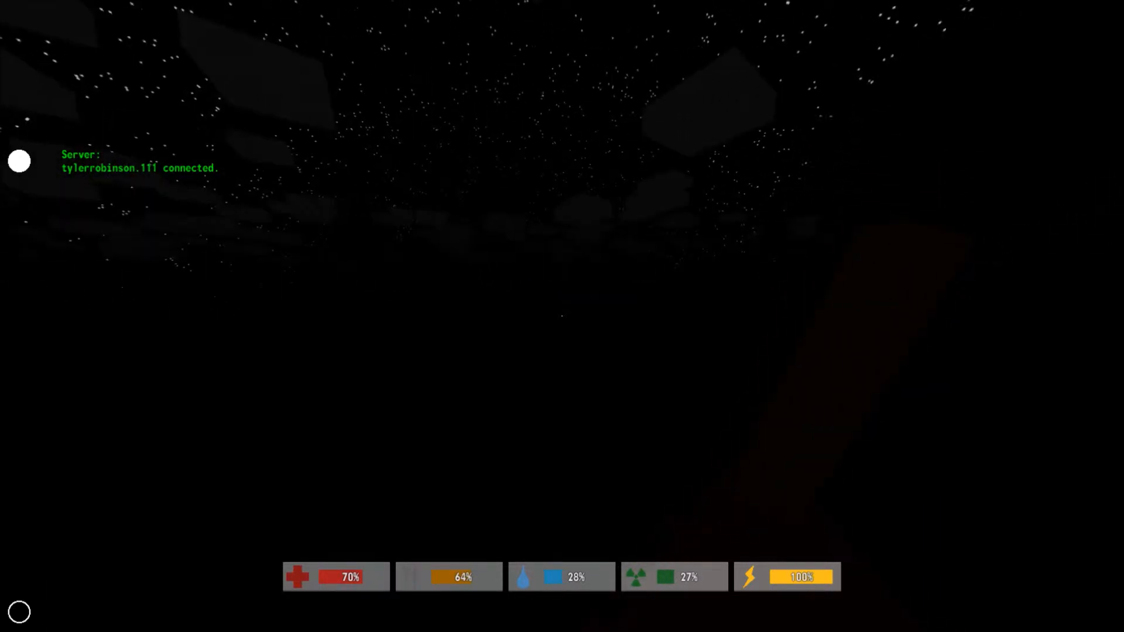
Enter the car parked beside the white-pillared building
key(i)
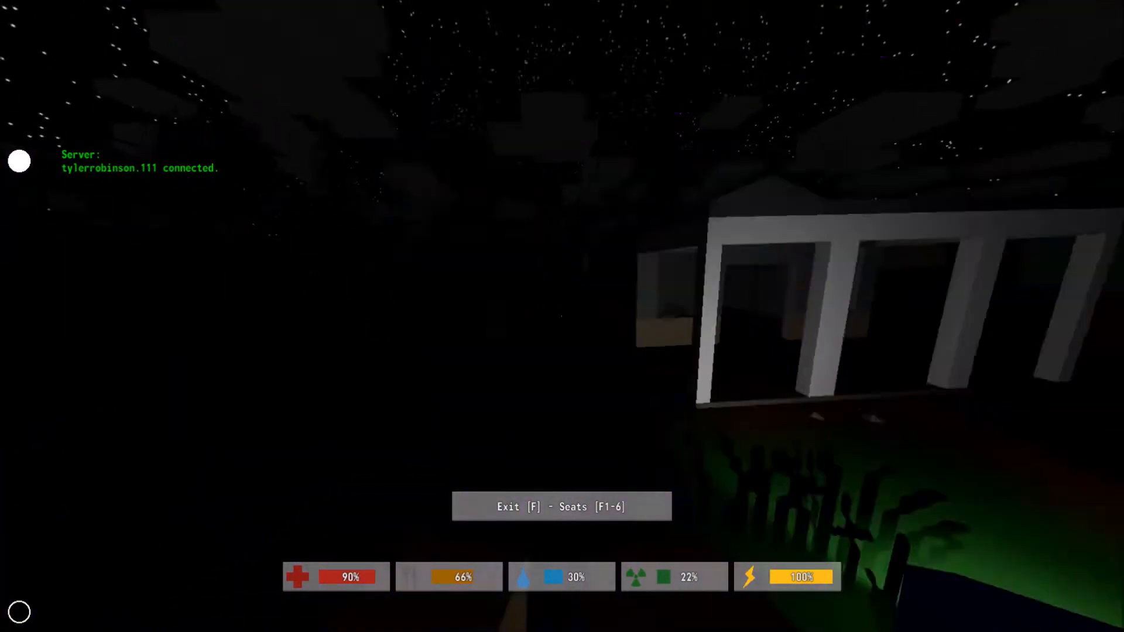
Exit the purple car and head back indoors to the canned cola
key(f)
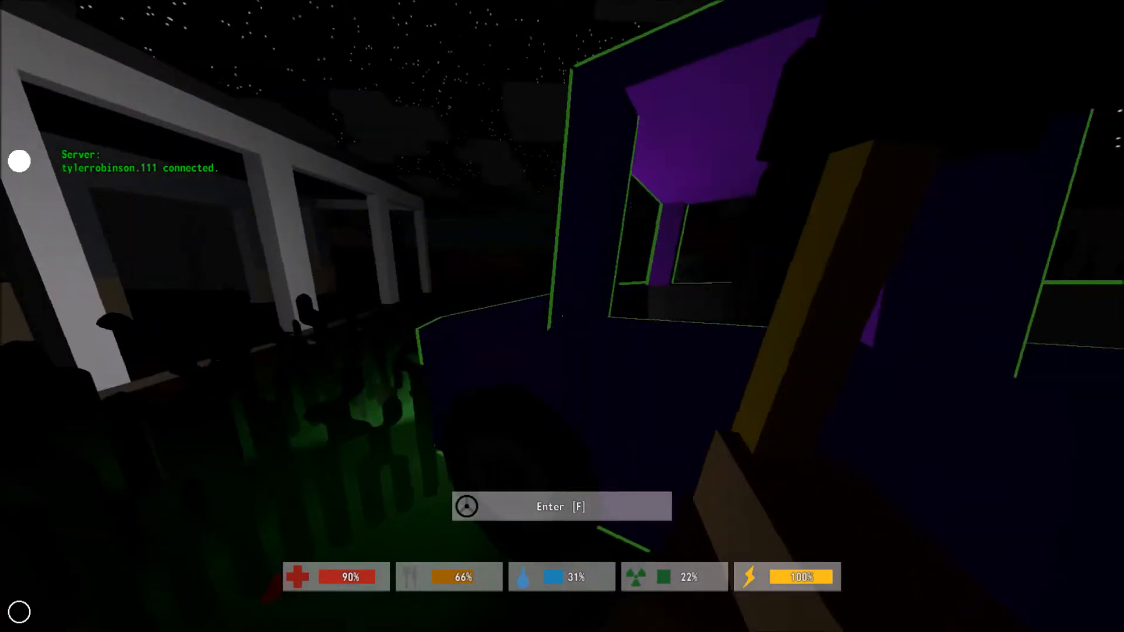
key(f)
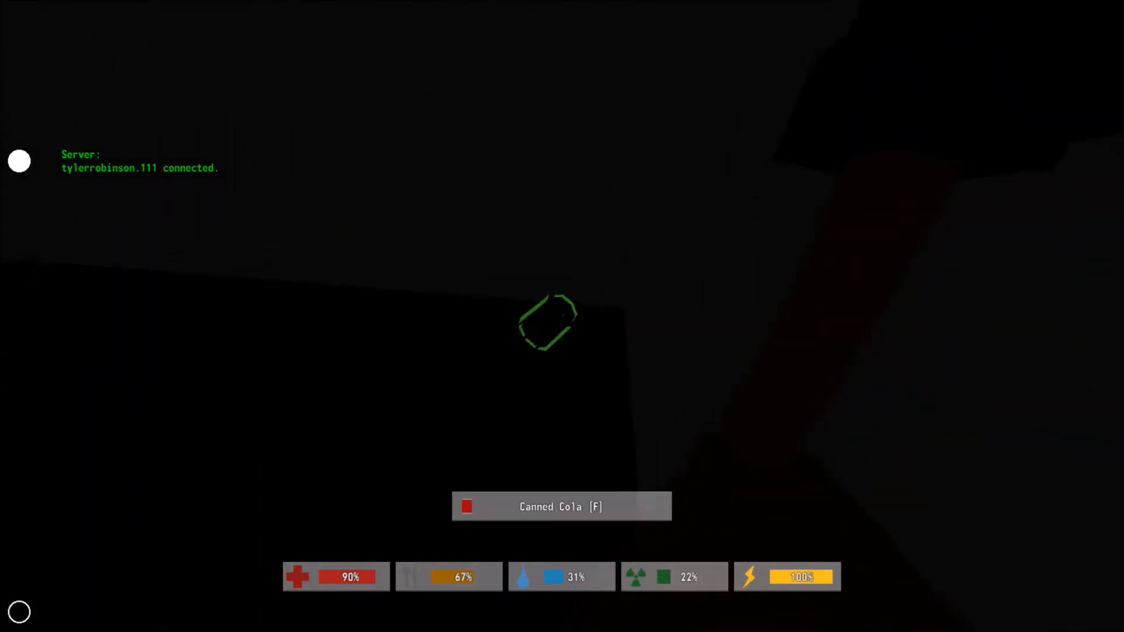
Take the canned cola, rearrange the travelpack, equip the 0/5 rifle and reload it
key(f)
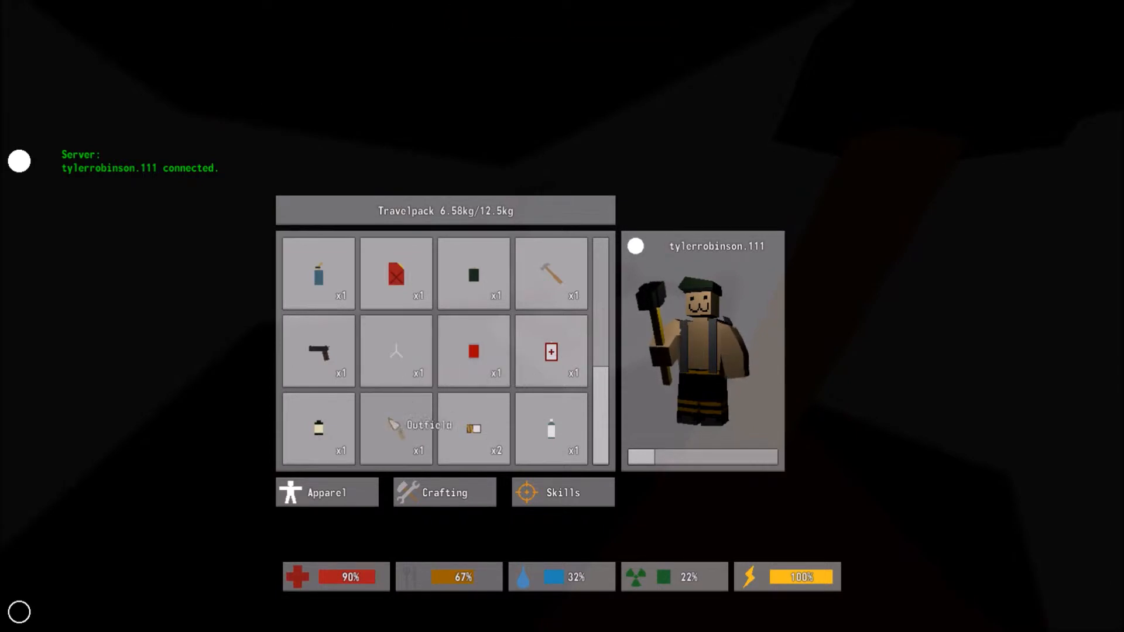
mouse_move(550, 430)
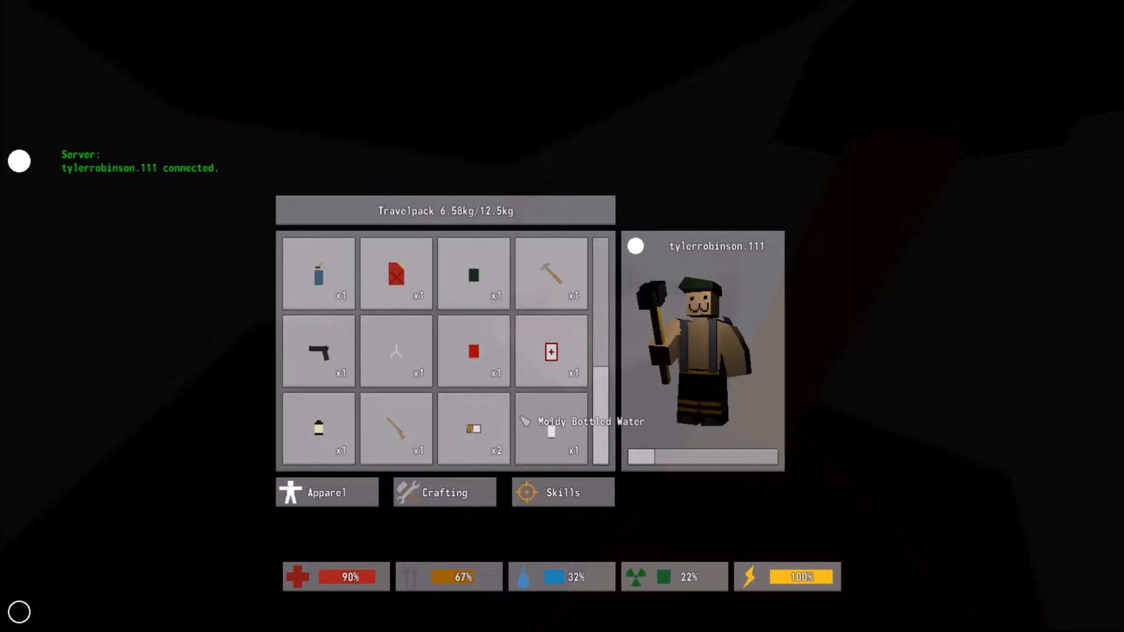
key(Tab)
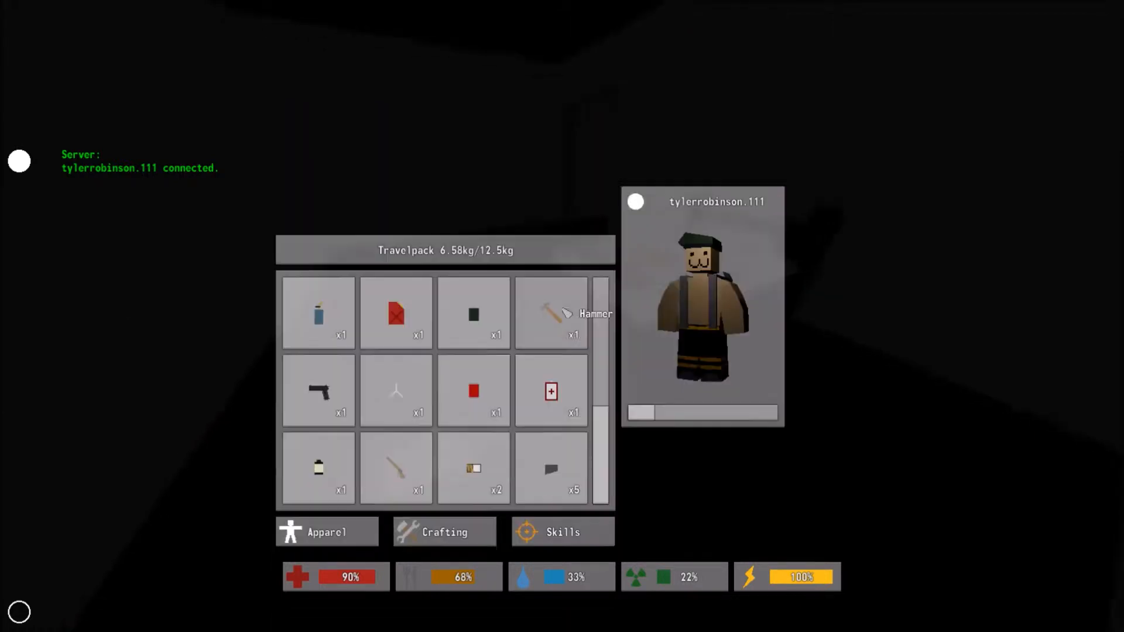
click(445, 532)
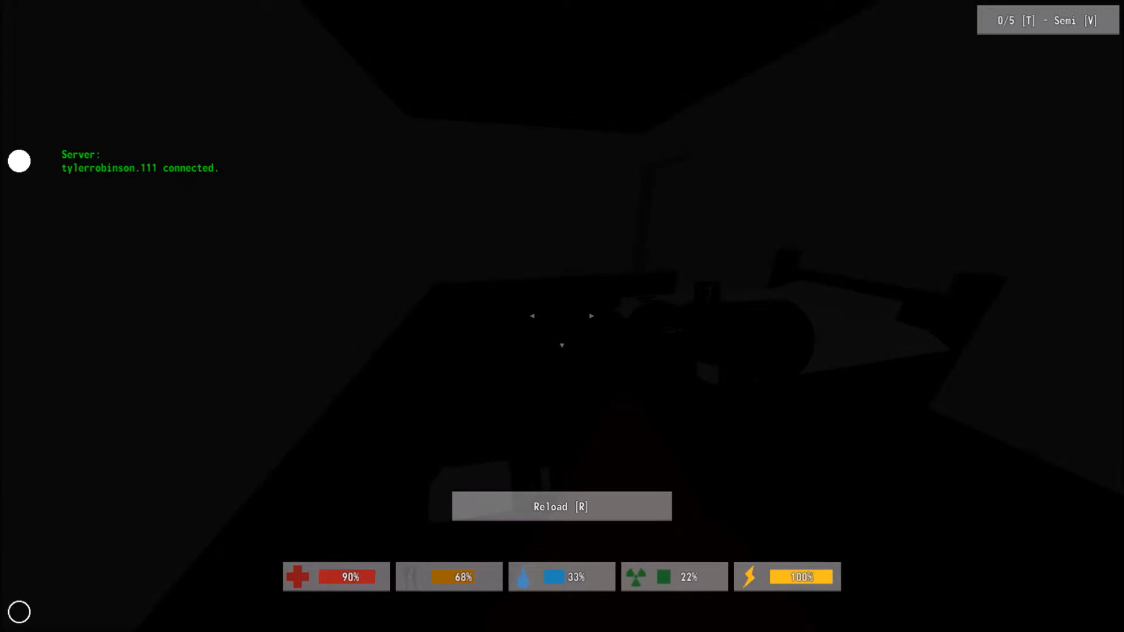
key(r)
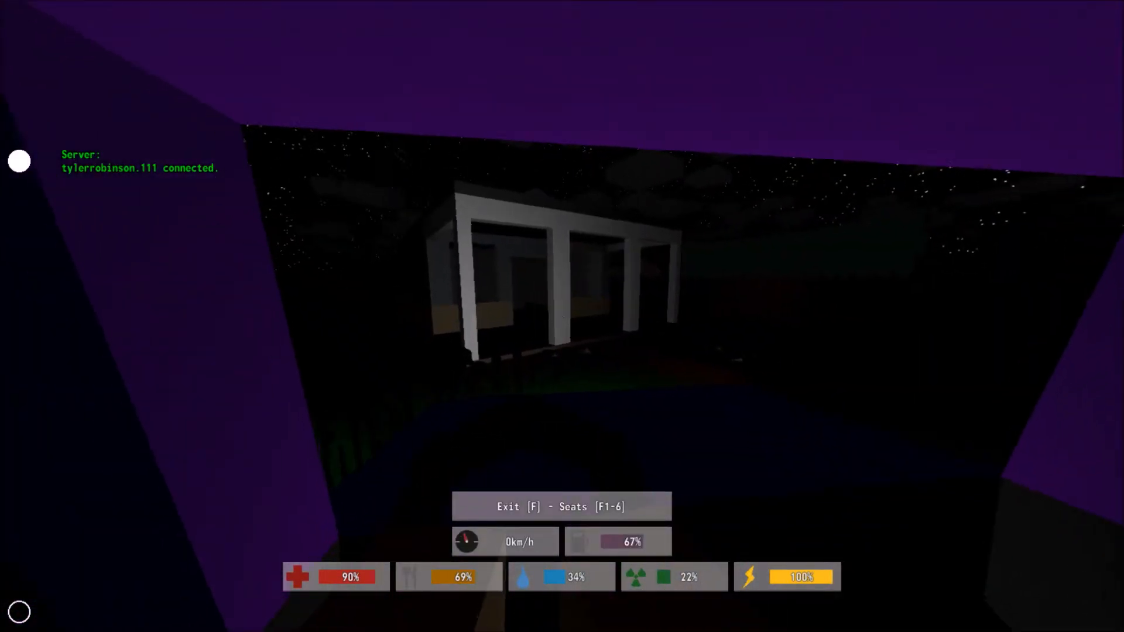
Drive the purple car through town to the yellow shop, step out, then get back in
key(w)
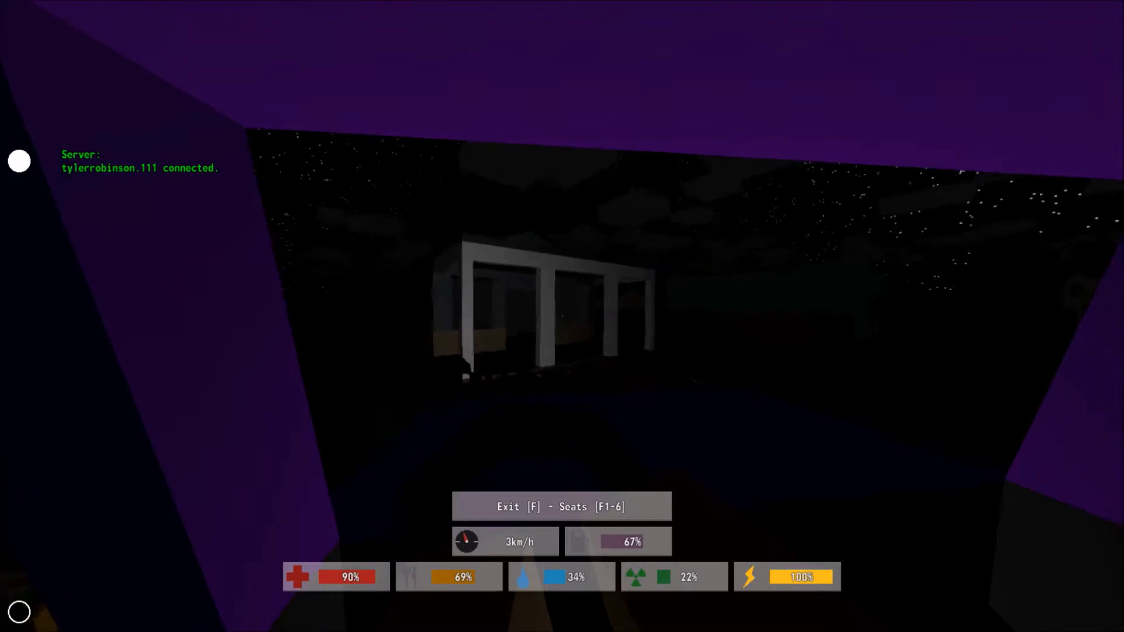
key(w)
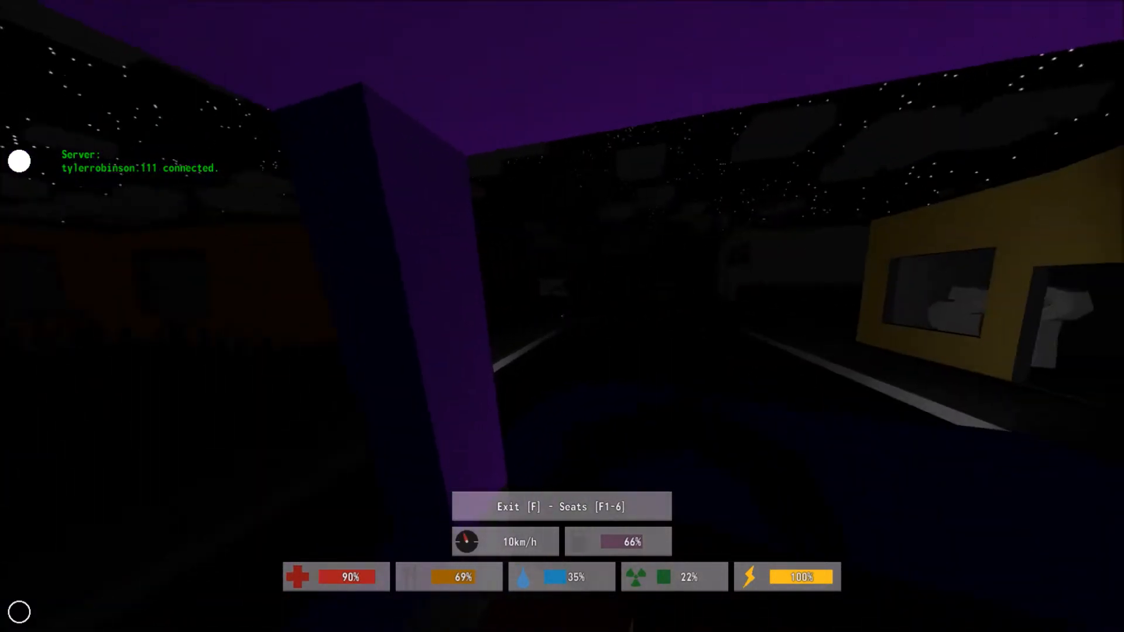
key(f)
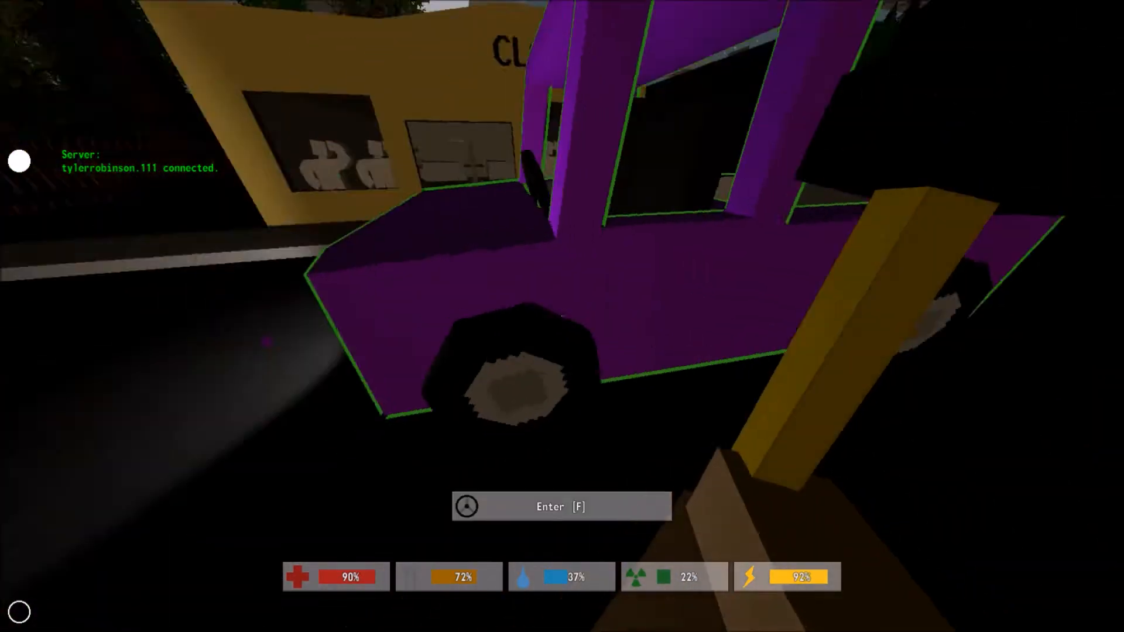
key(f)
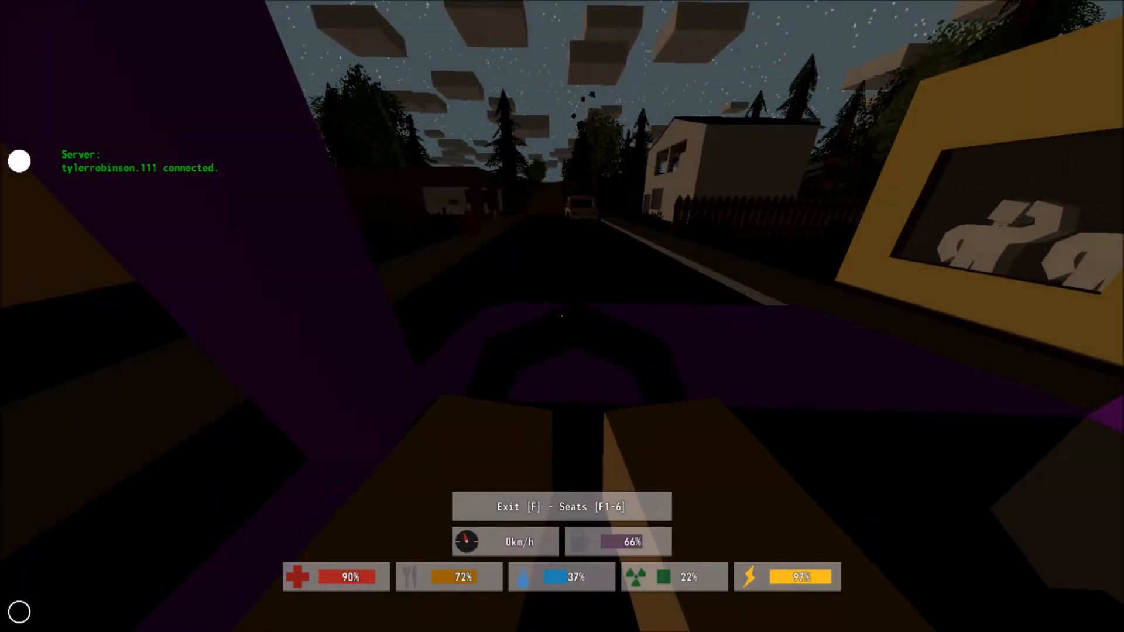
Leave the car and pick up the Moldy Bottled Water inside the nearby house
key(f)
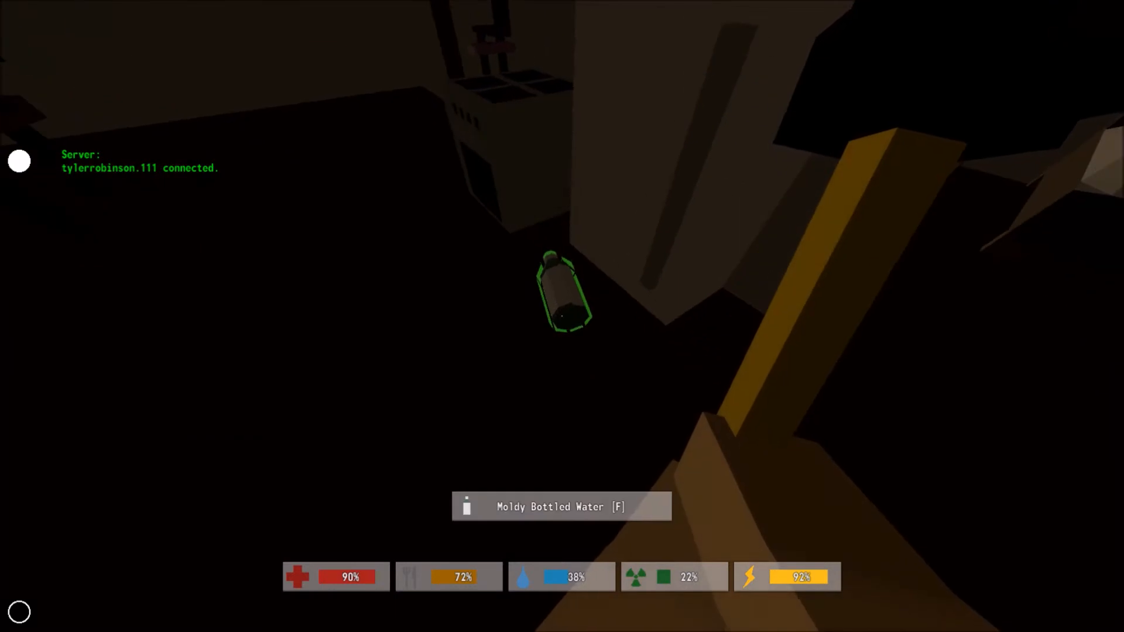
key(f)
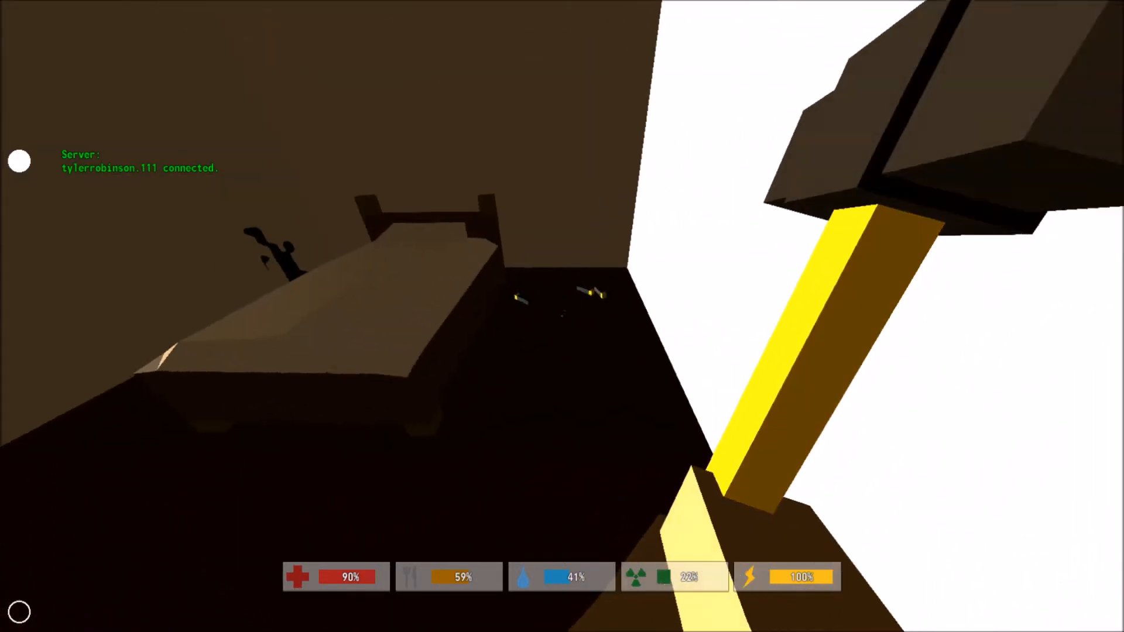
mouse_move(562, 315)
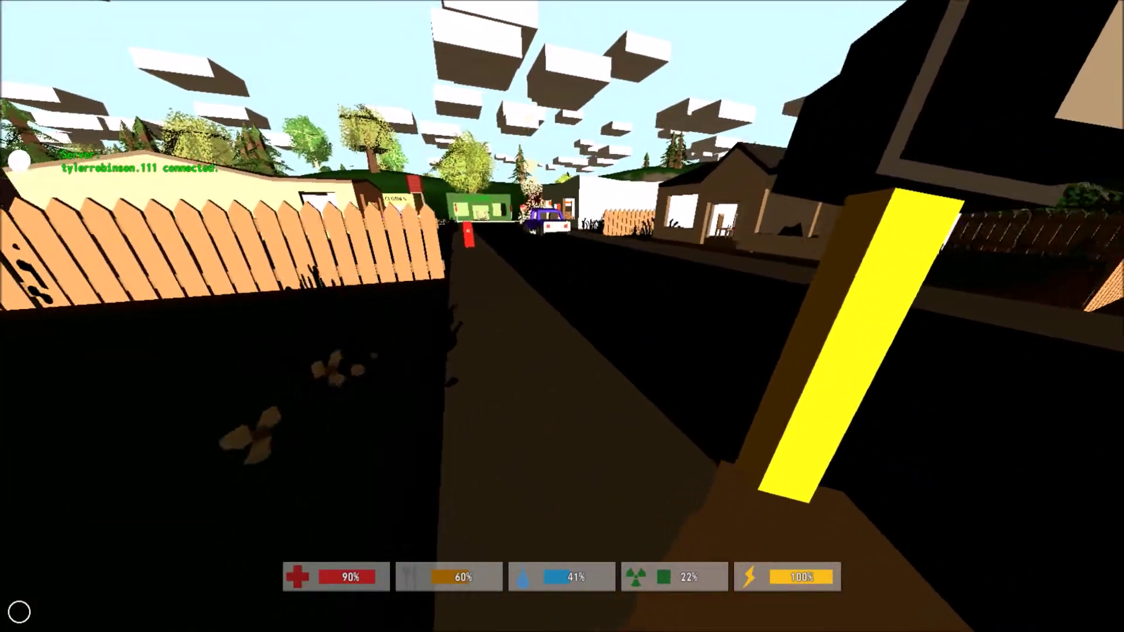
mouse_move(562, 315)
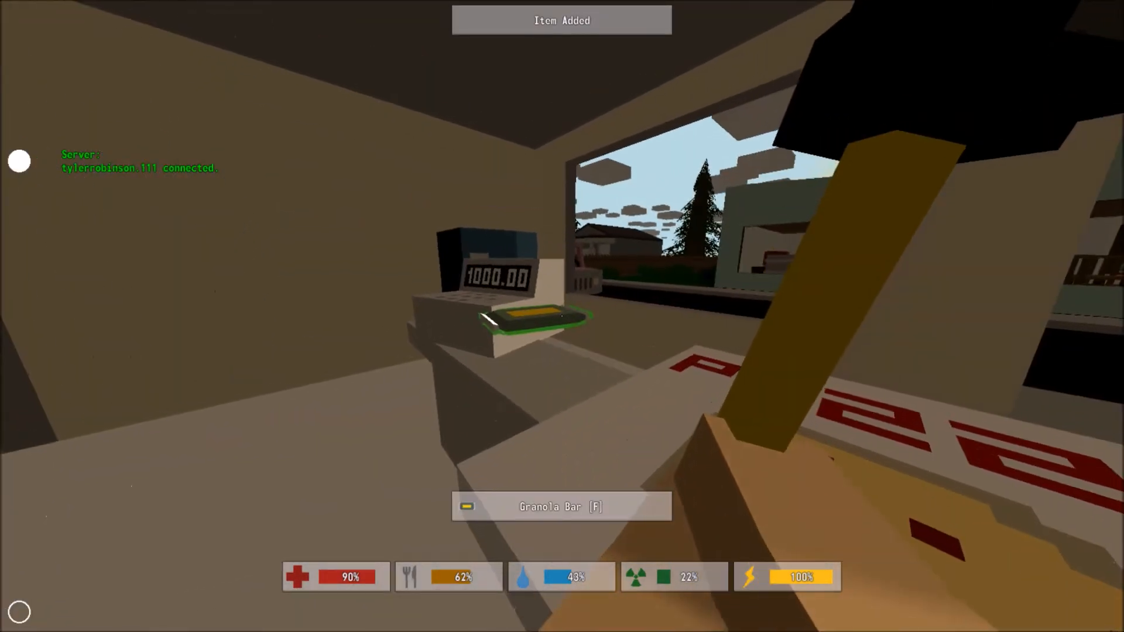
Pick up the Granola Bar while walking back through town toward the car
key(i)
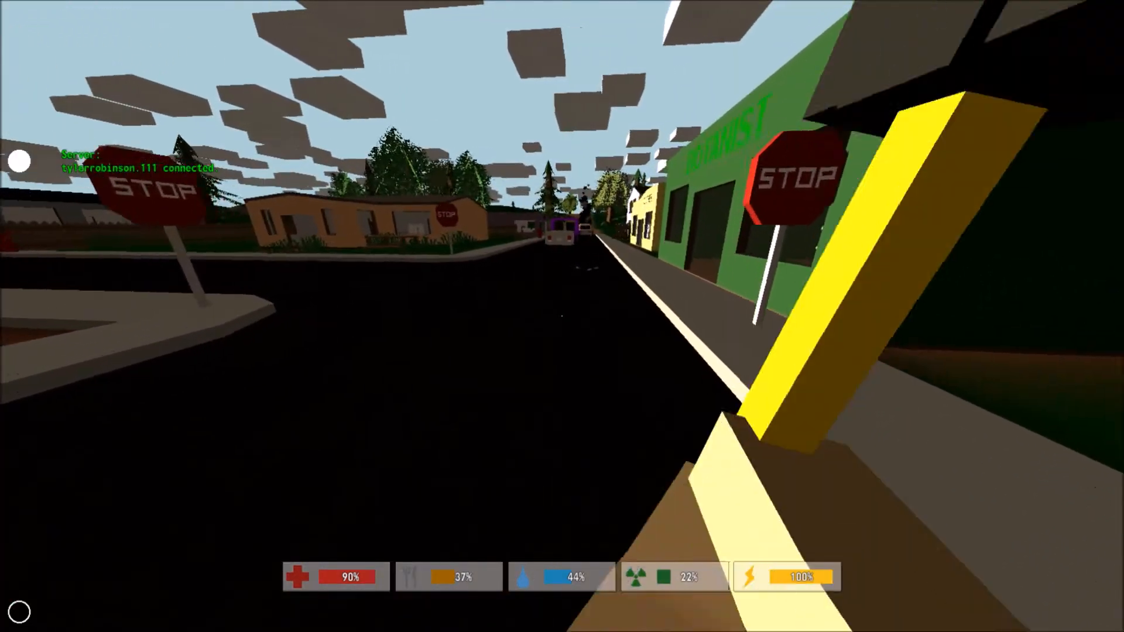
mouse_move(562, 316)
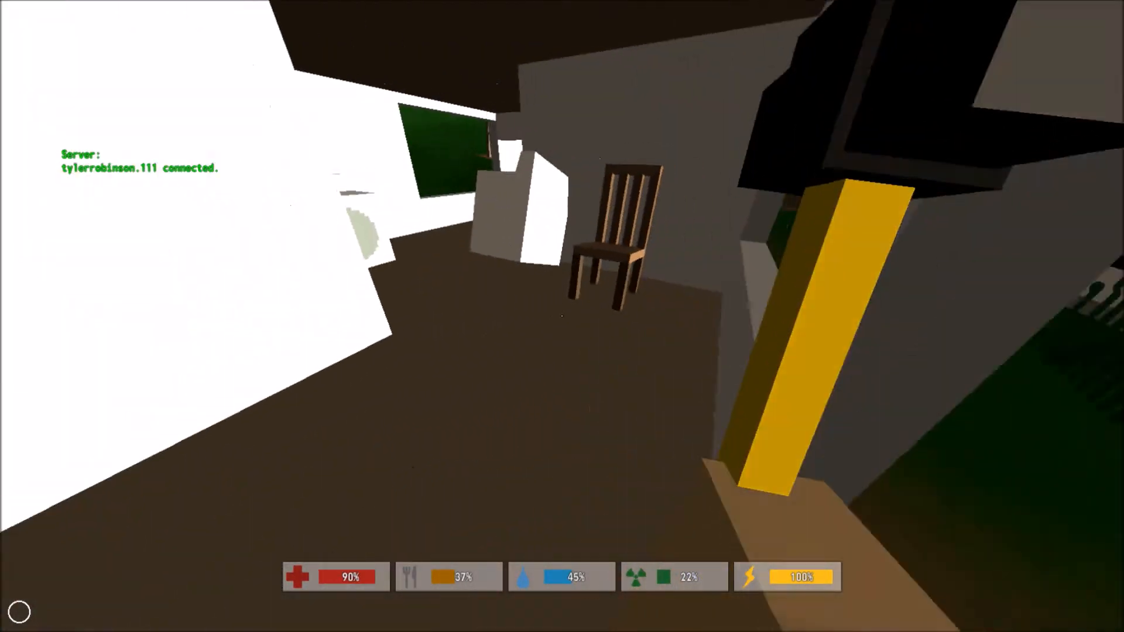
mouse_move(562, 316)
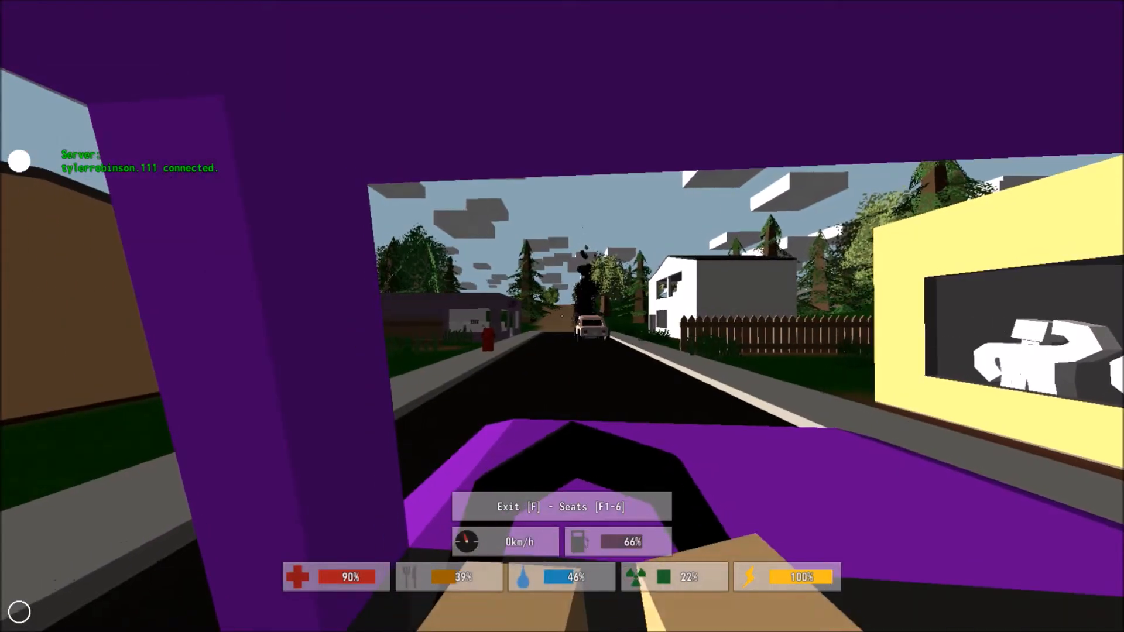
Drive the purple car out of town along the dirt roads, then get out near two zombies
key(w)
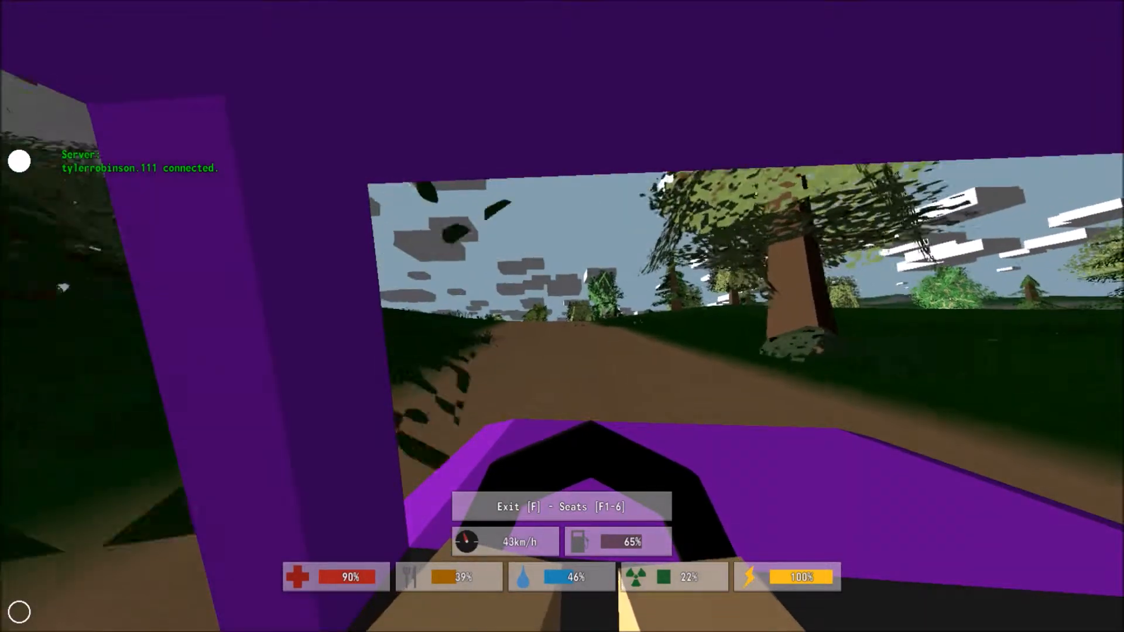
key(w)
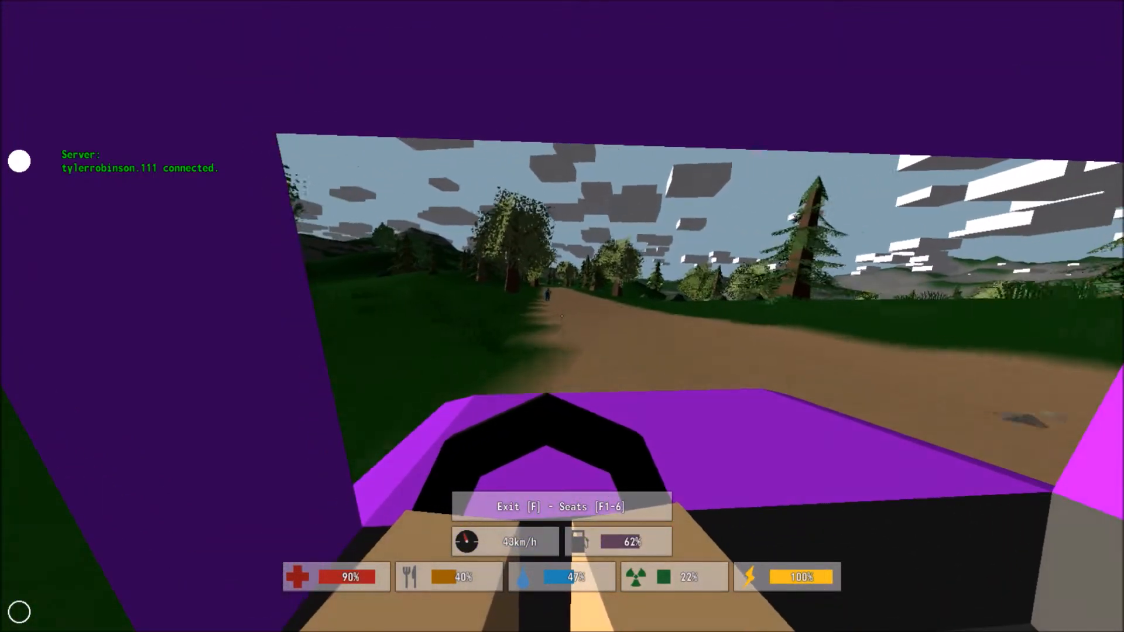
key(w)
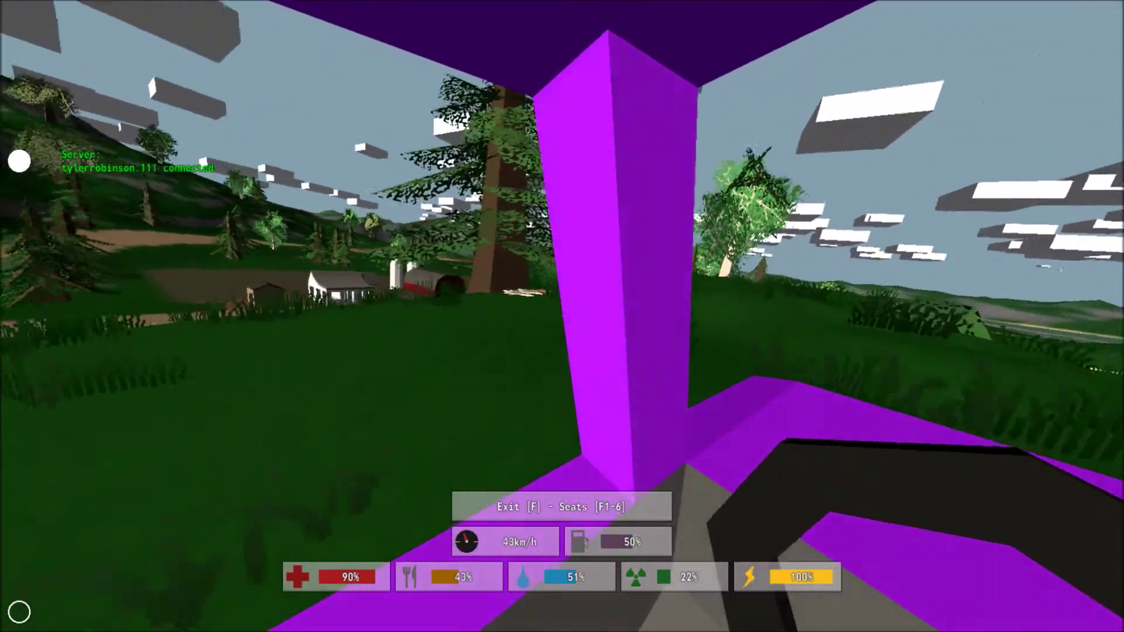
key(f)
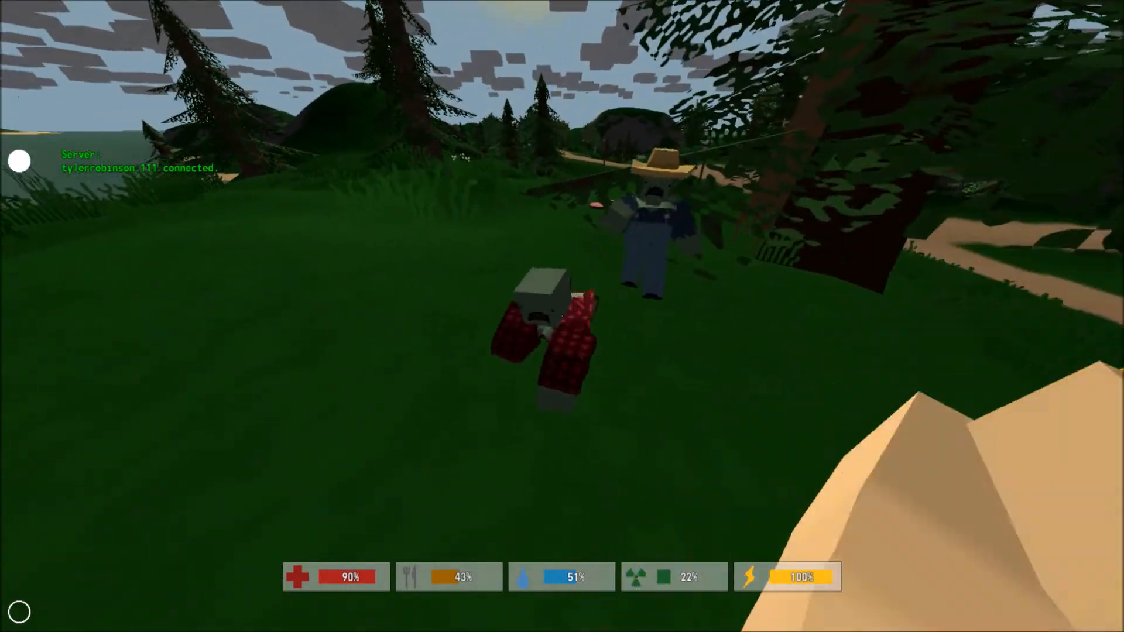
Strike the approaching creature with the hammer until it drops its pelt and meat
click(562, 309)
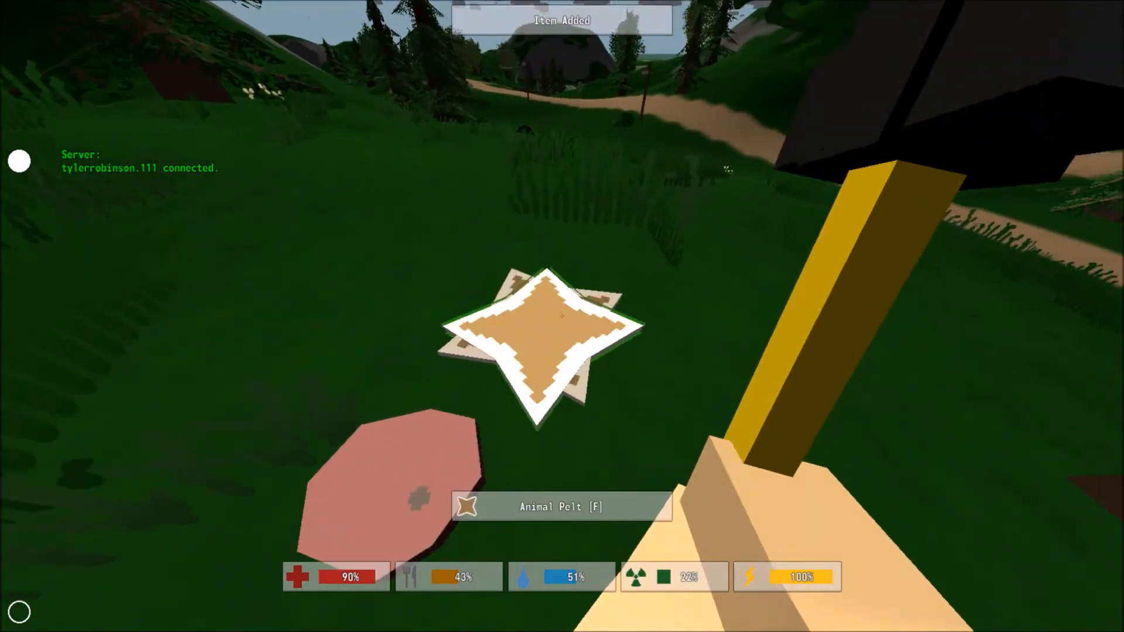
Collect the dropped animal pelt and check the travelpack now holding three pelts
key(i)
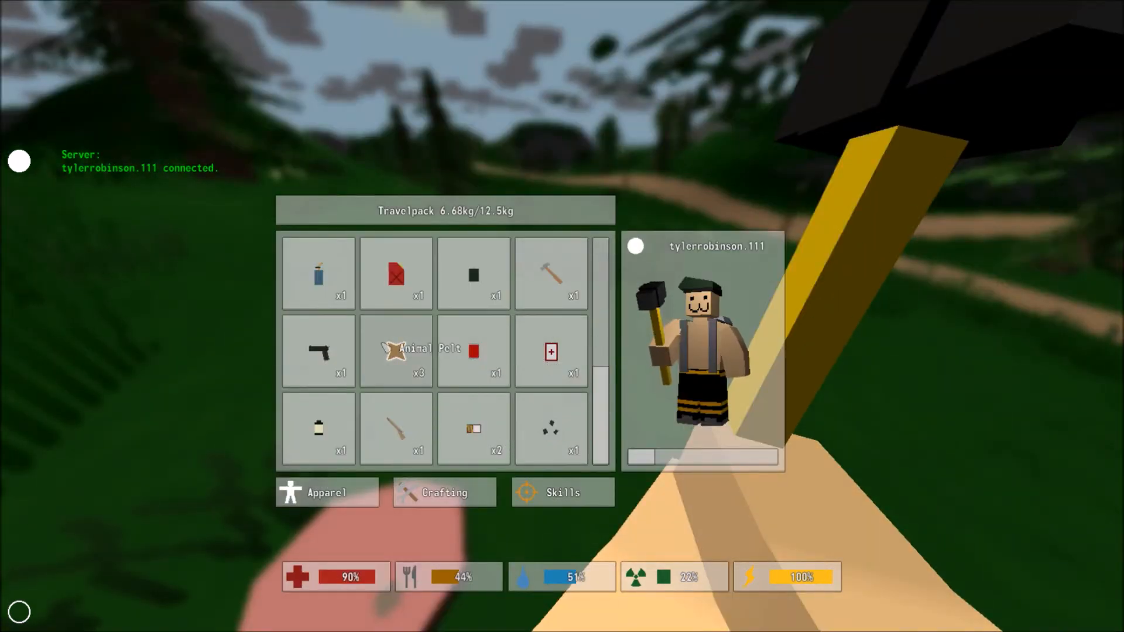
mouse_move(473, 274)
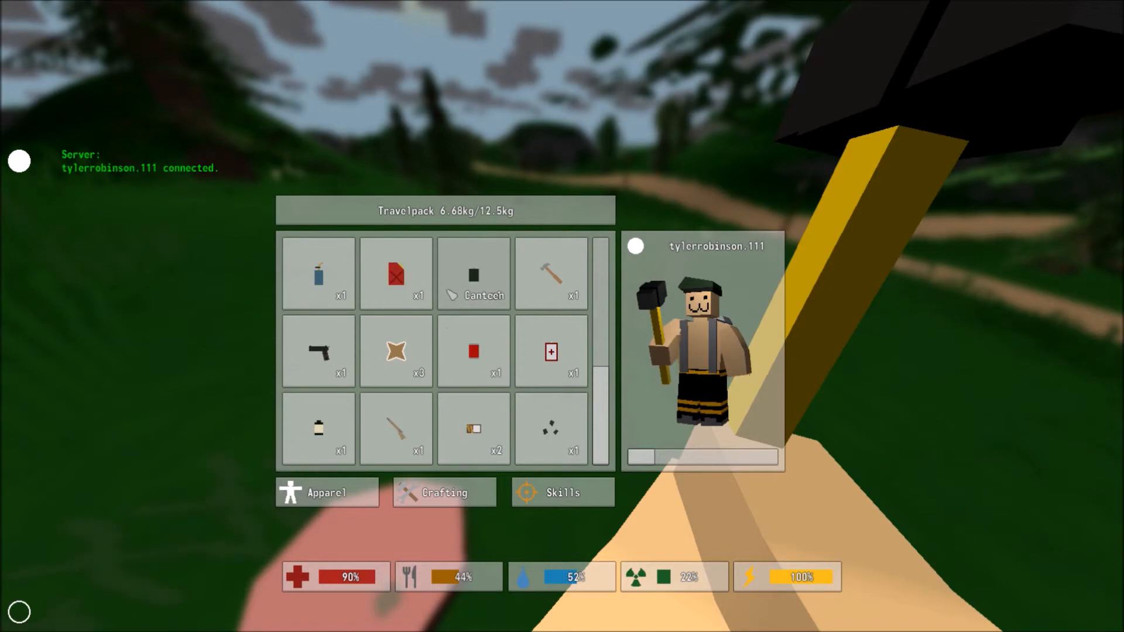
click(318, 351)
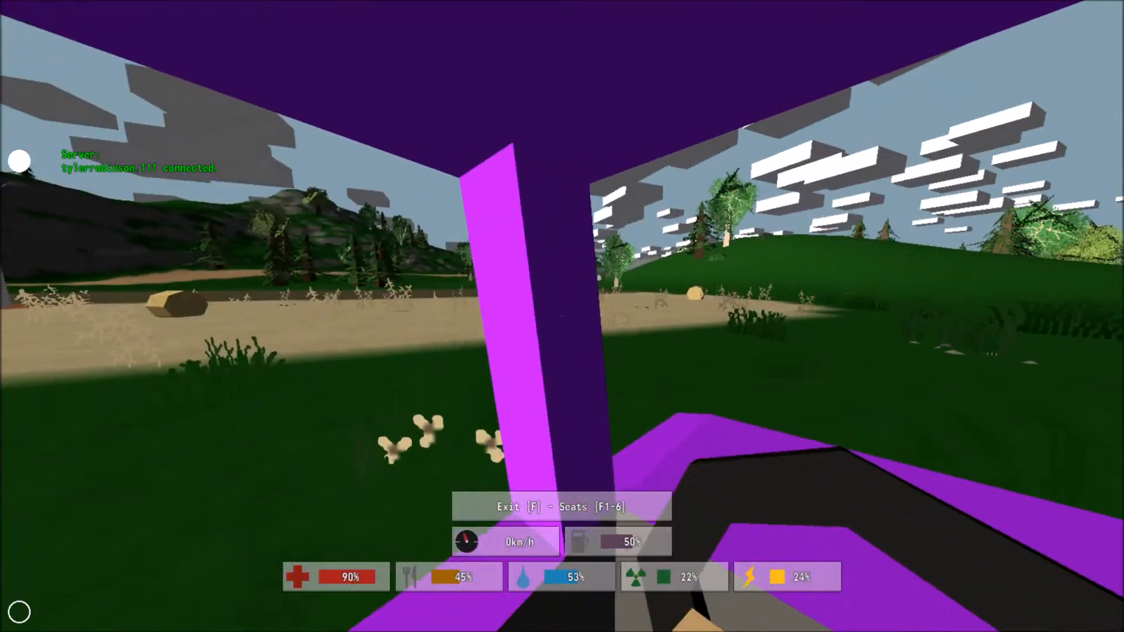
Start driving the purple car across the countryside toward town
key(w)
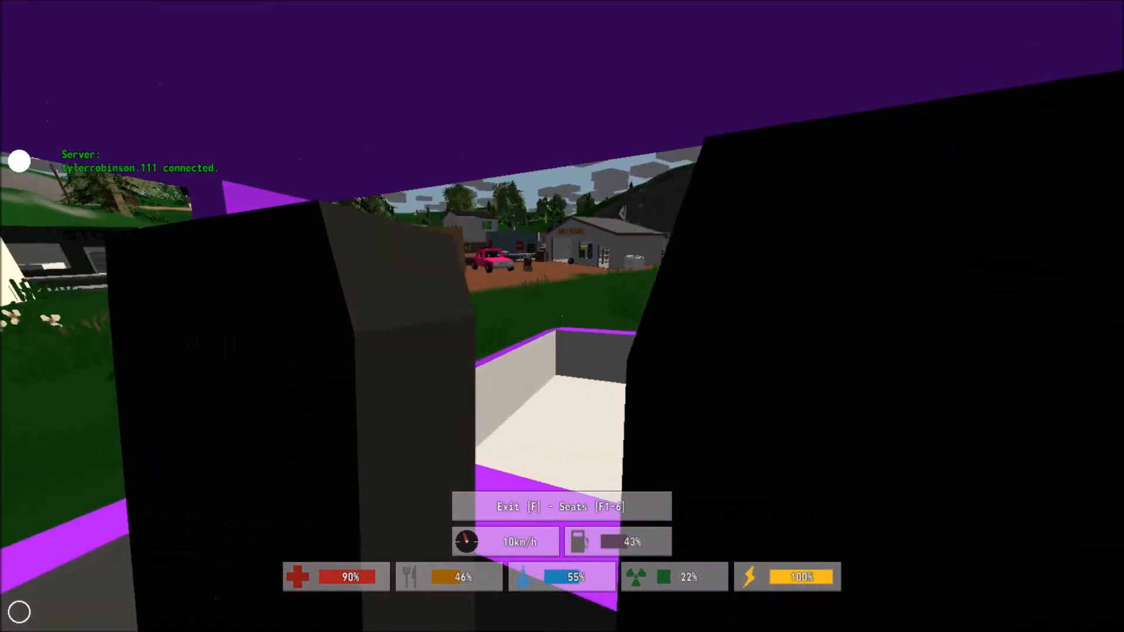
Drive along the coast road into town and get out of the purple car
key(w)
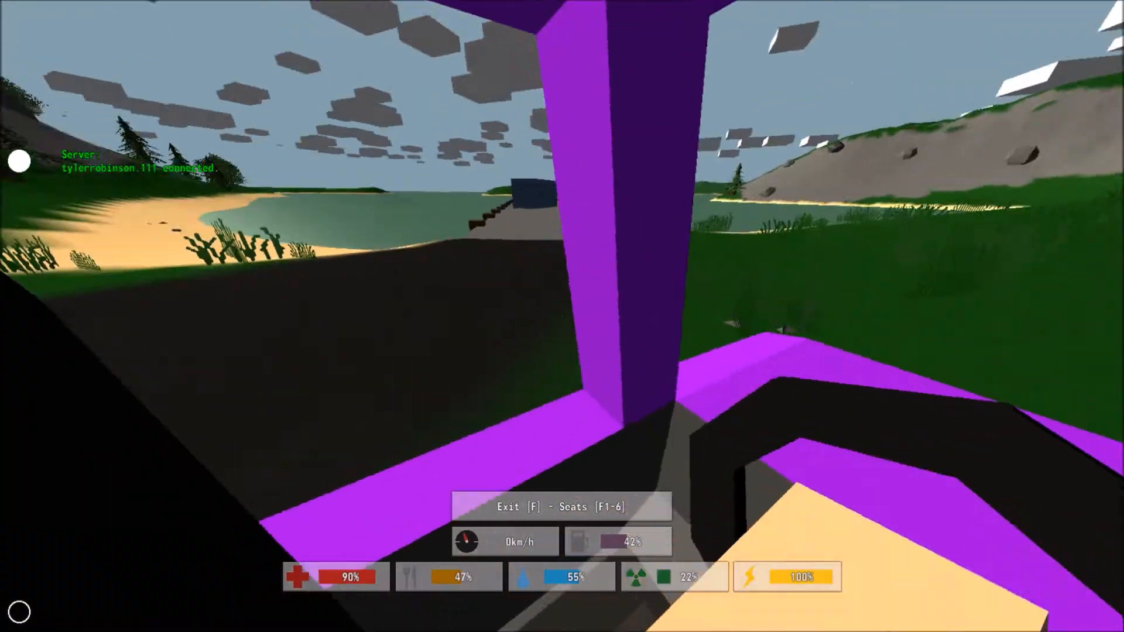
key(w)
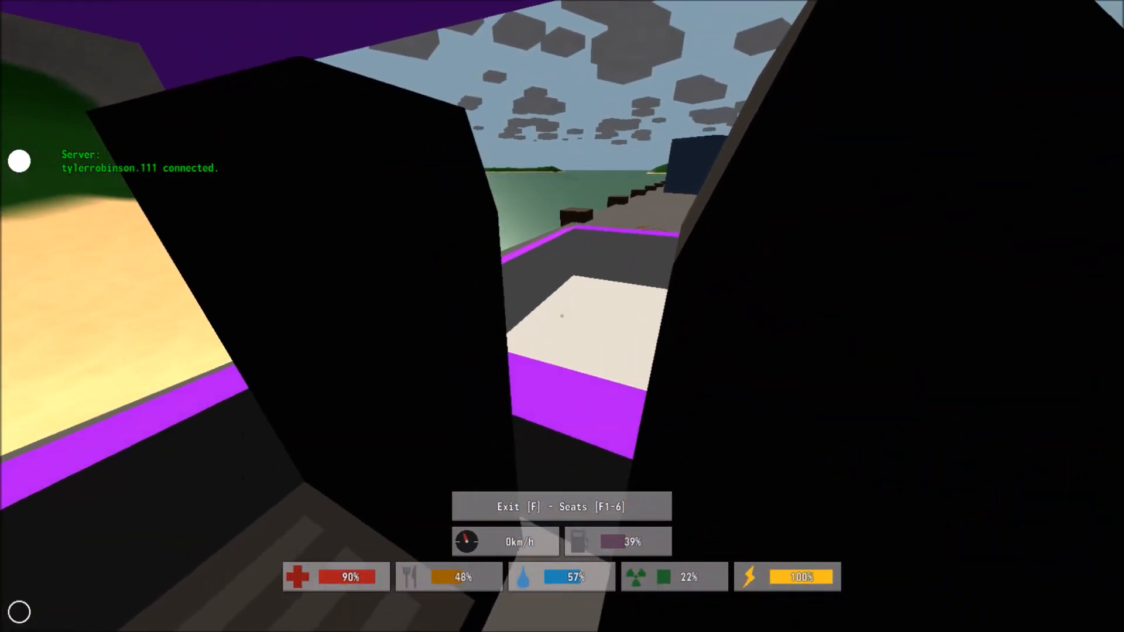
key(w)
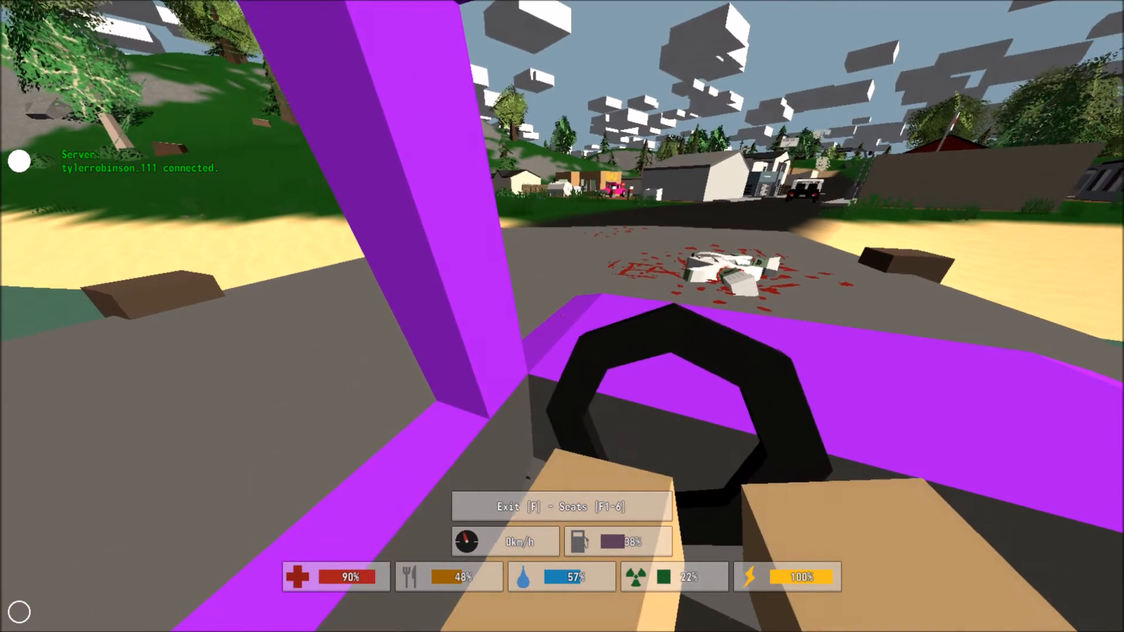
key(w)
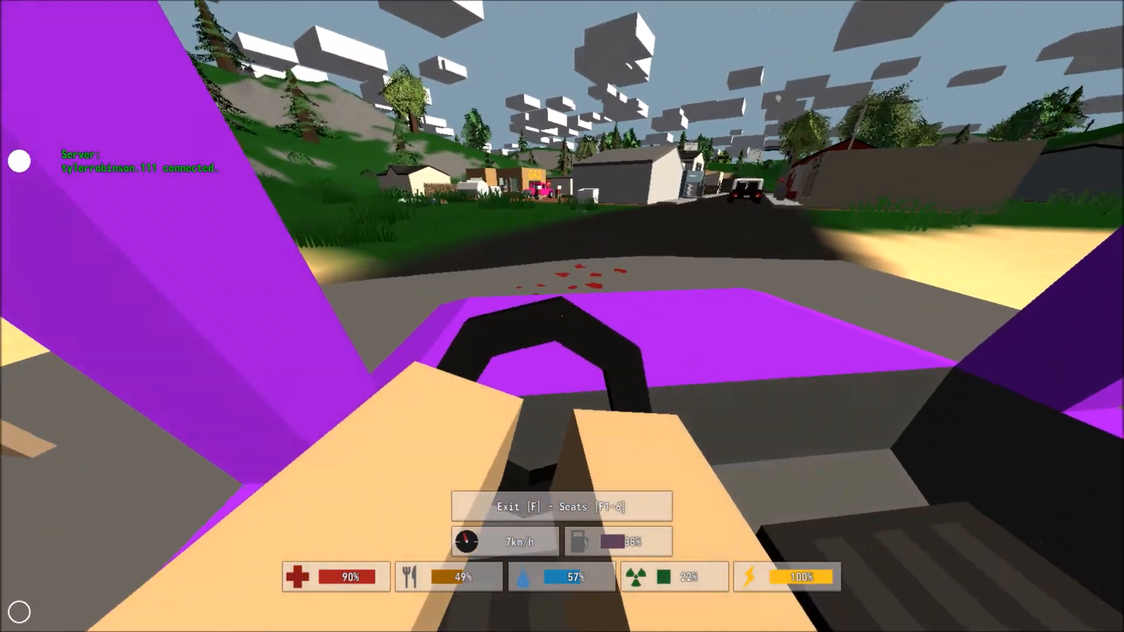
key(f)
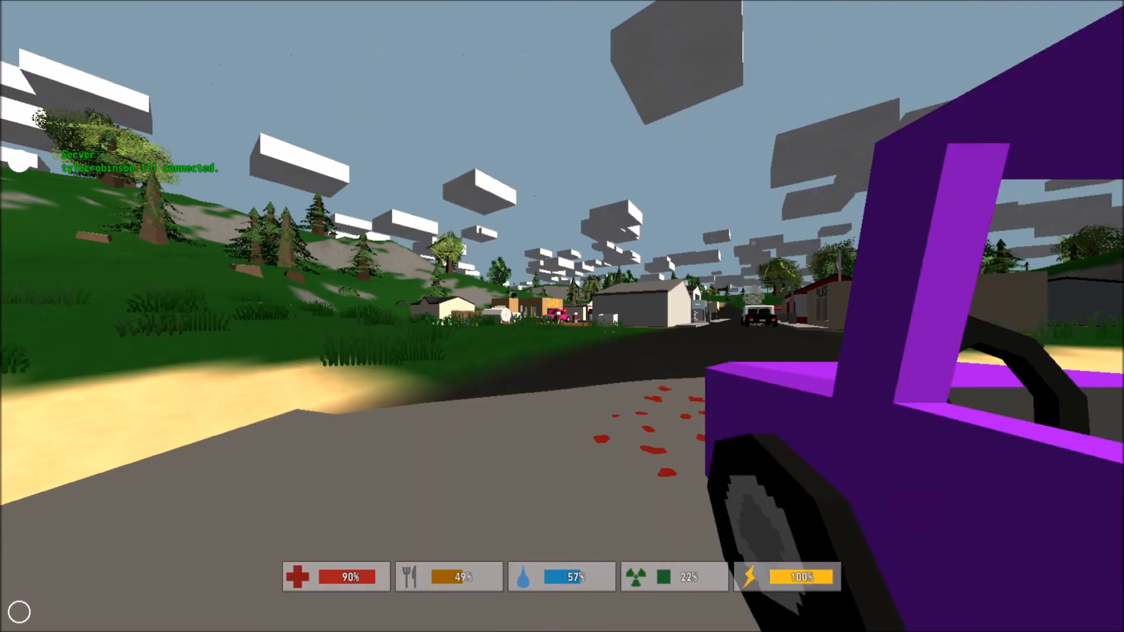